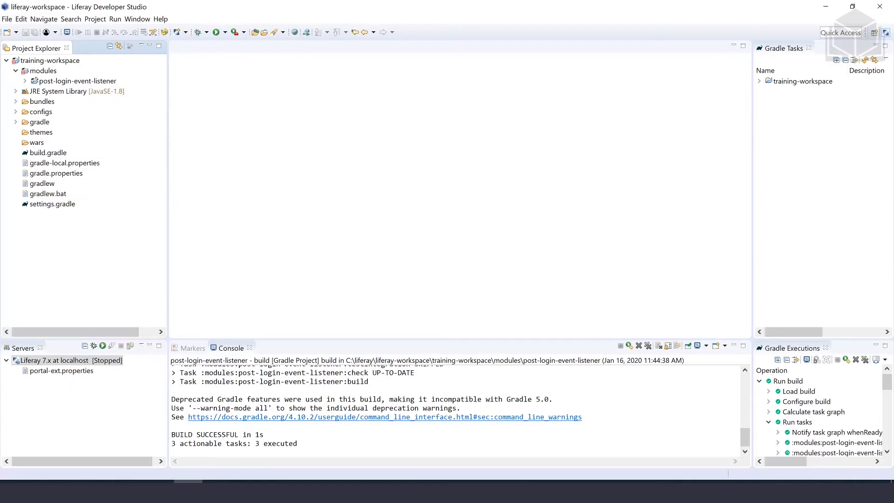
From the modules folder, start a Liferay Module Project 'user-post-update-model-listener' using the service template
left_click(42, 70)
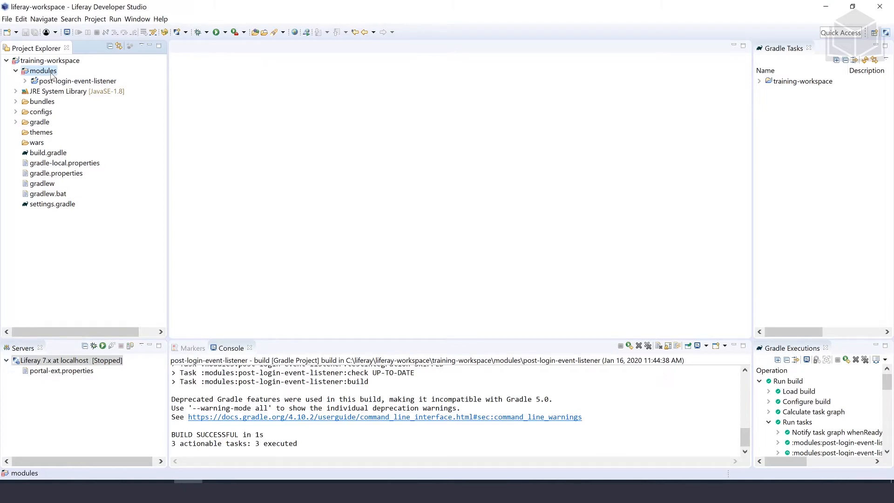
right_click(42, 70)
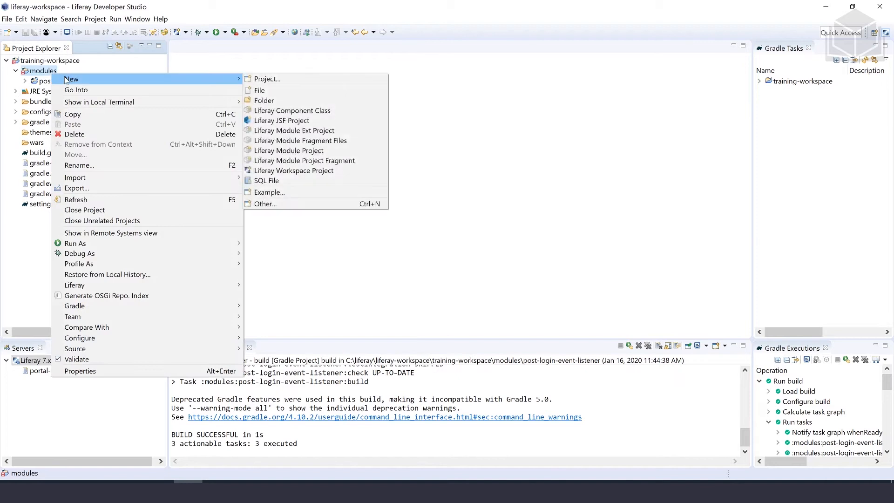
mouse_move(281, 120)
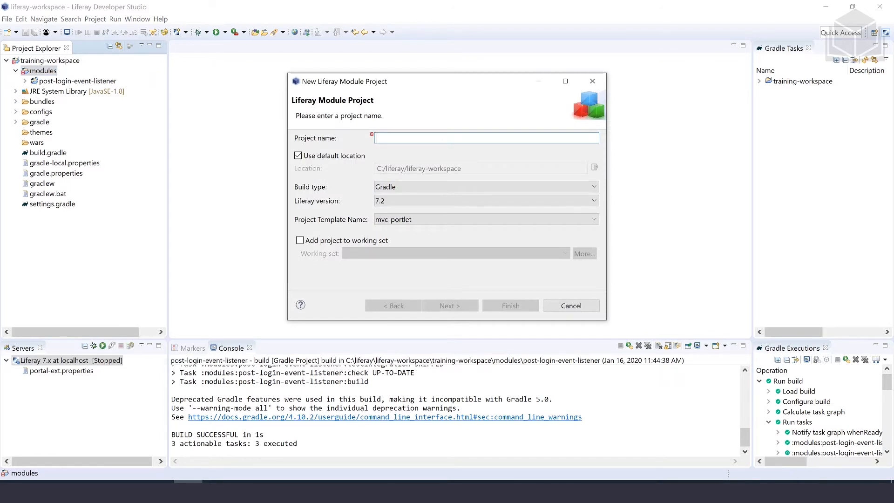
type("user-post-update-model-listener")
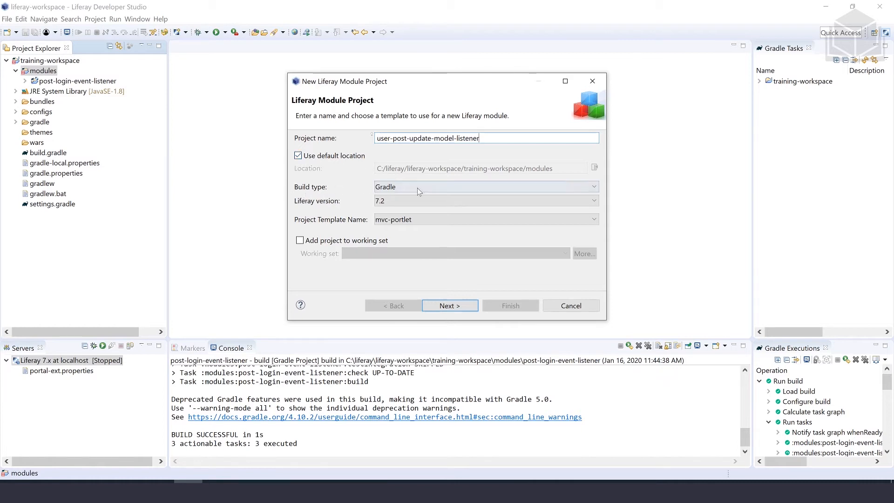
mouse_move(335, 205)
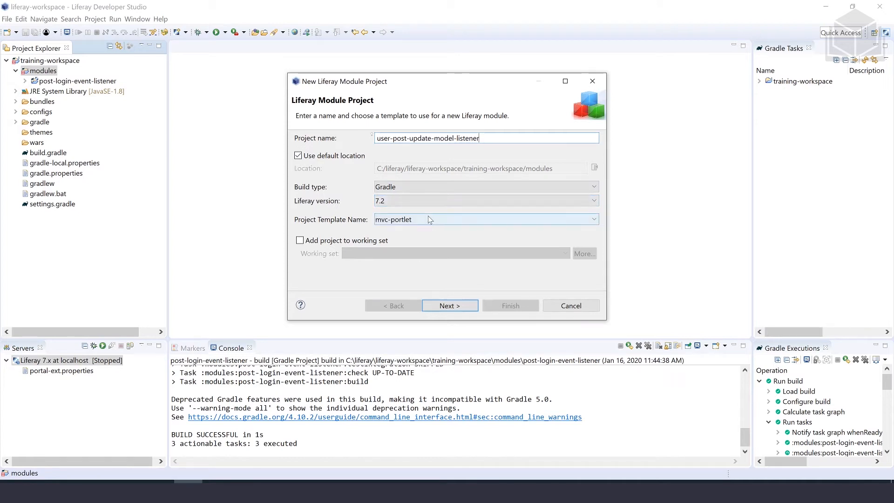
left_click(594, 219)
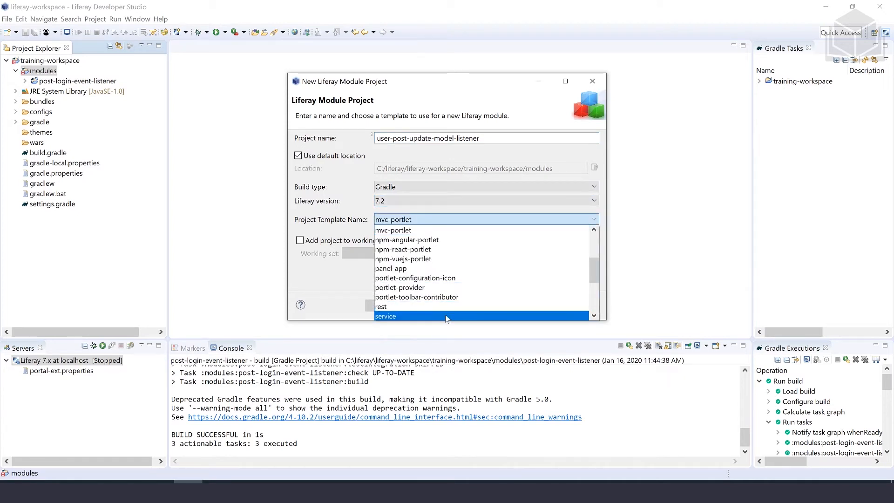
left_click(385, 316)
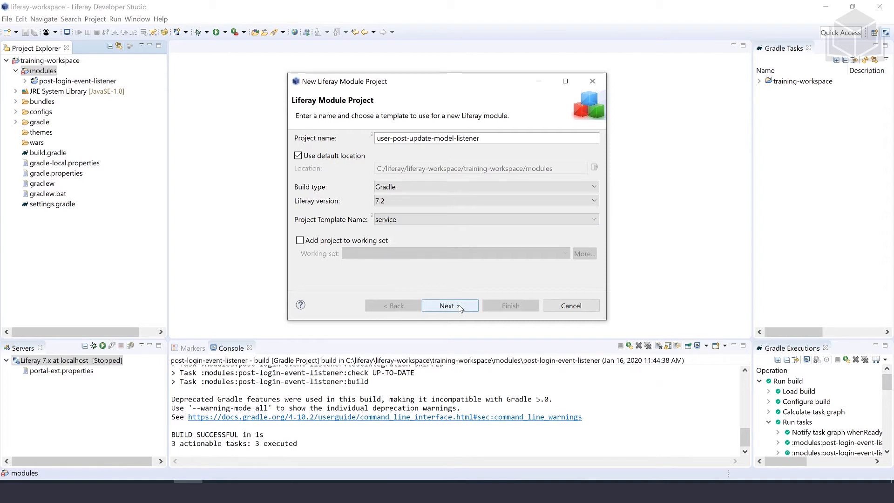
Name the component class UserPostUpdateModelListener in package com.liferay.training.model.listener
left_click(450, 305)
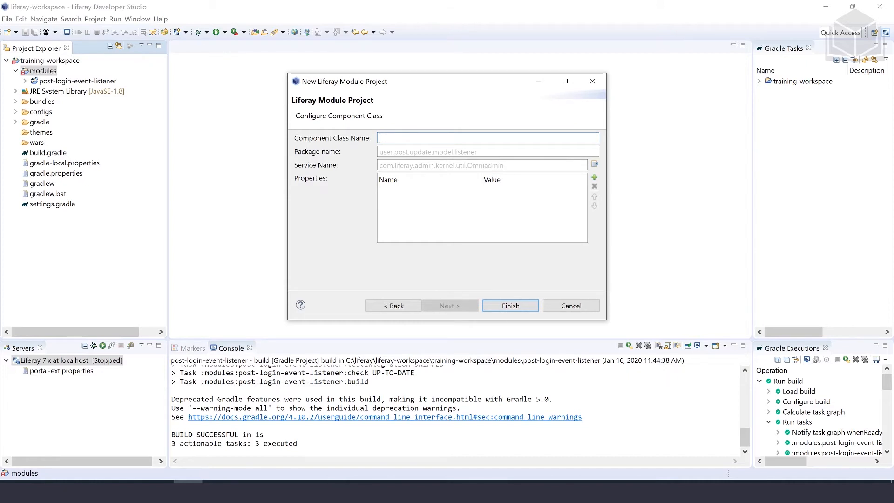
type("U")
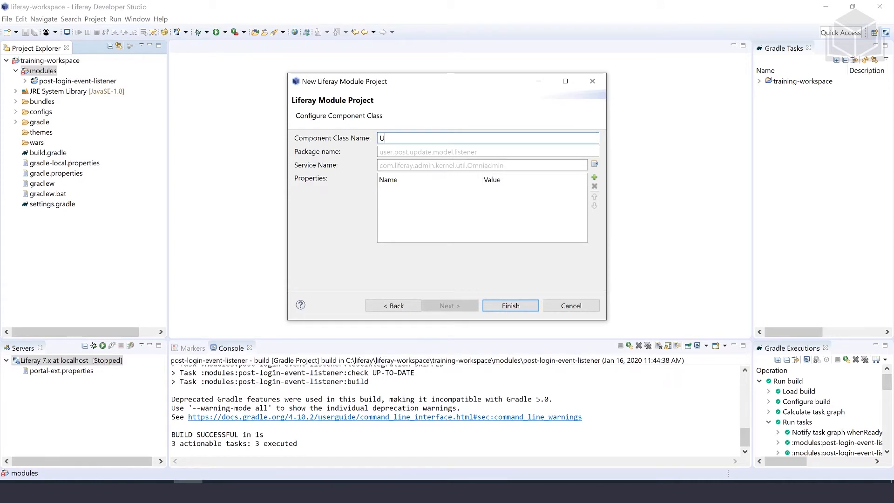
type("serPostUpda")
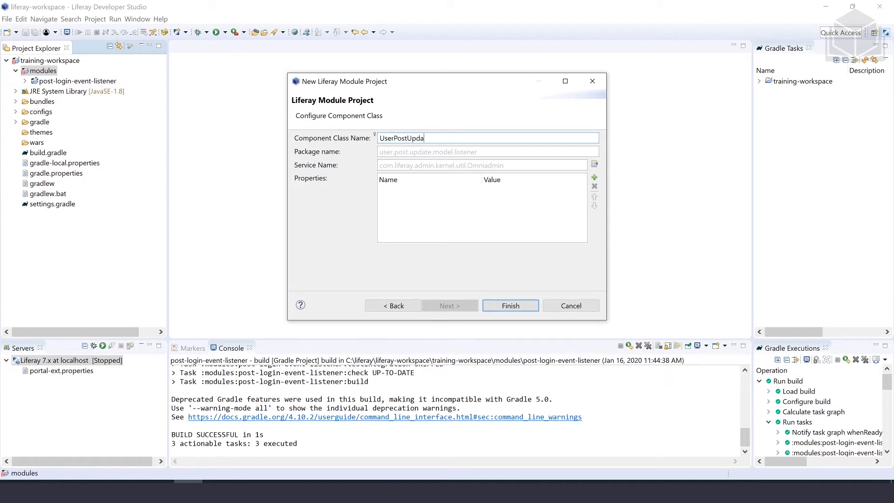
type("teeModelListe")
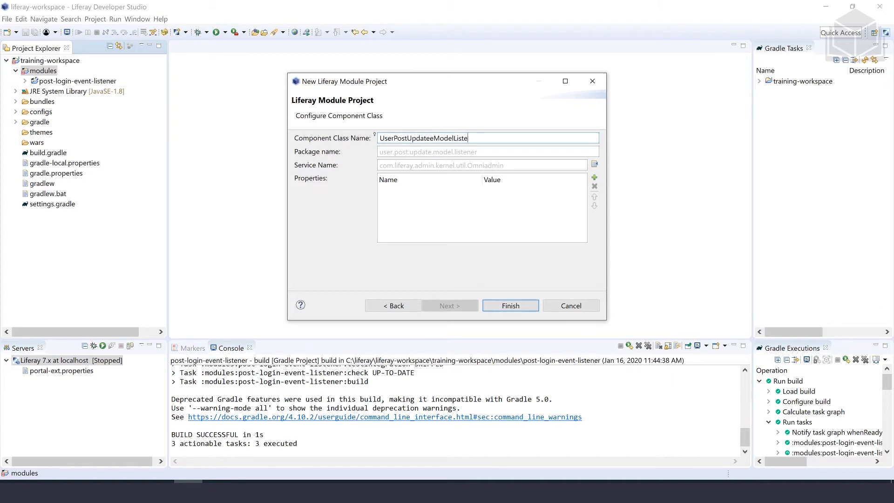
key("BackSpace")
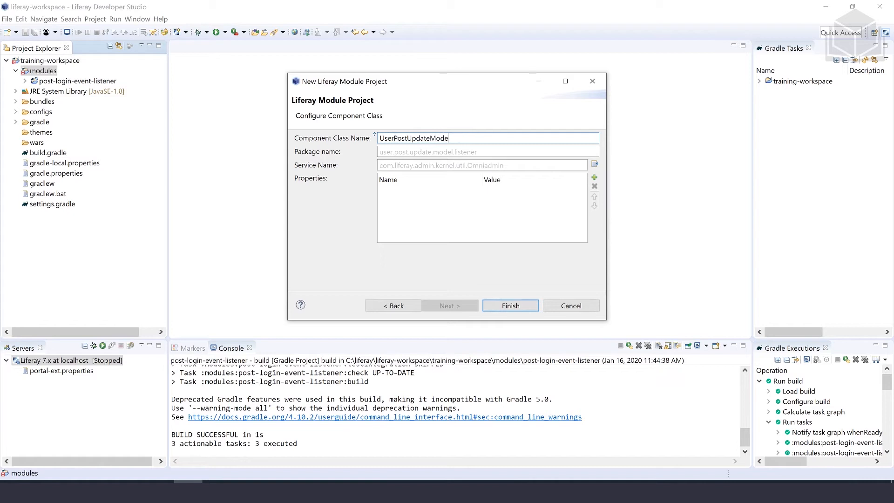
type("Listener")
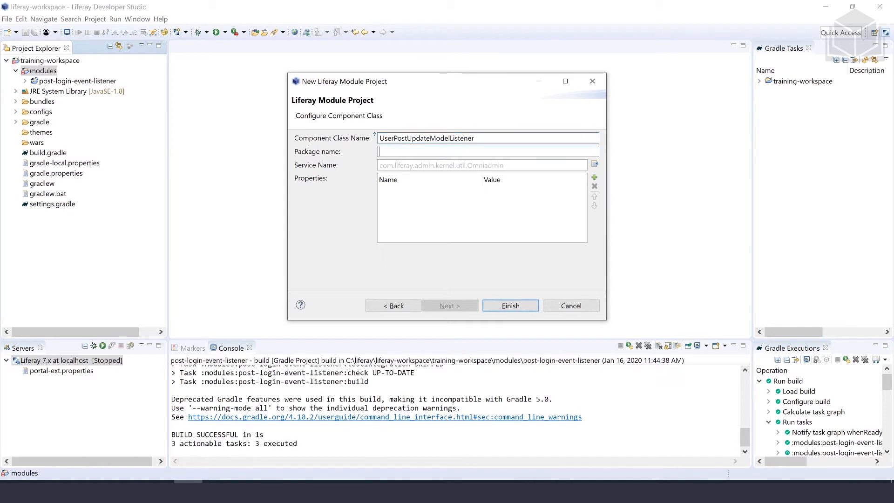
type("com")
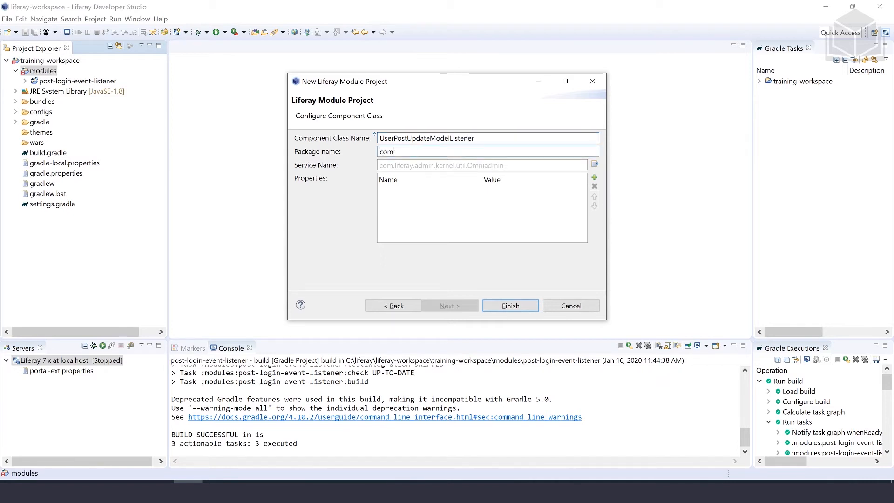
type(".liferay.")
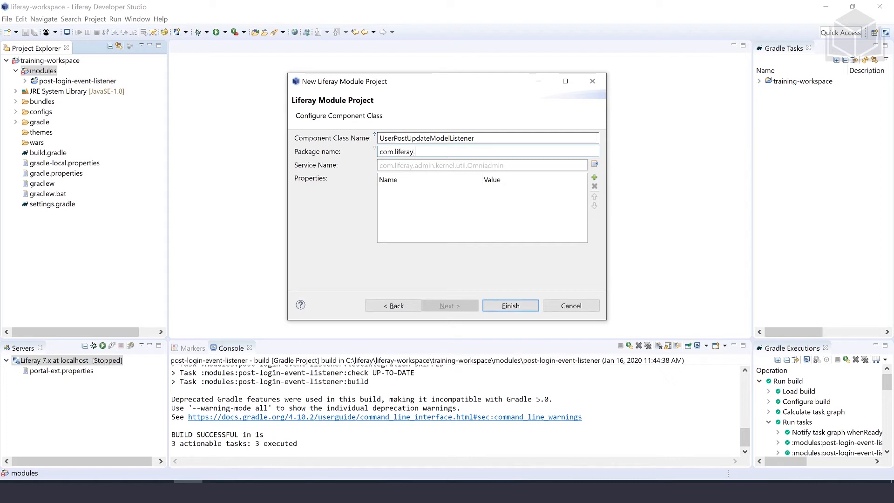
type("training.")
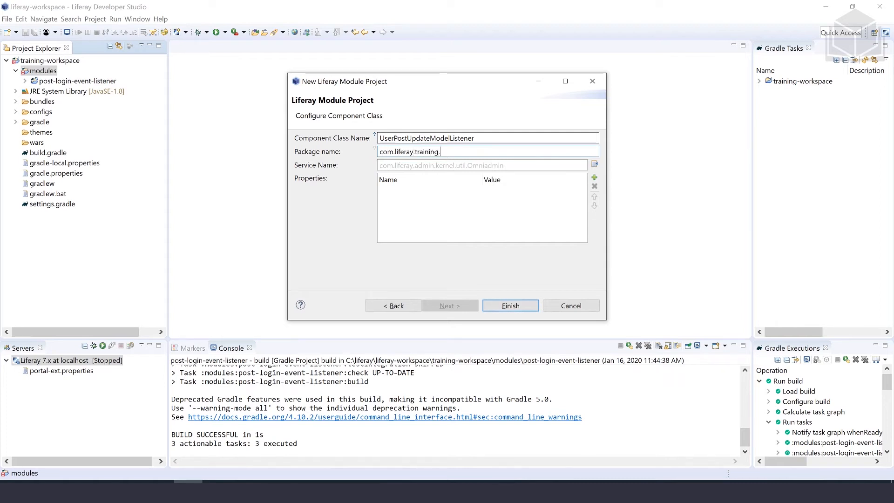
type("model.listener")
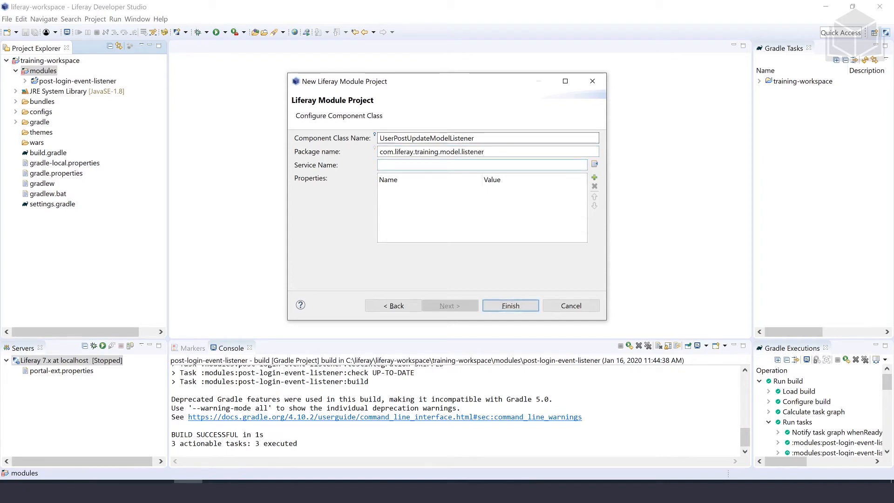
Set the service to com.liferay.portal.kernel.model.ModelListener and finish creating the project
type("c")
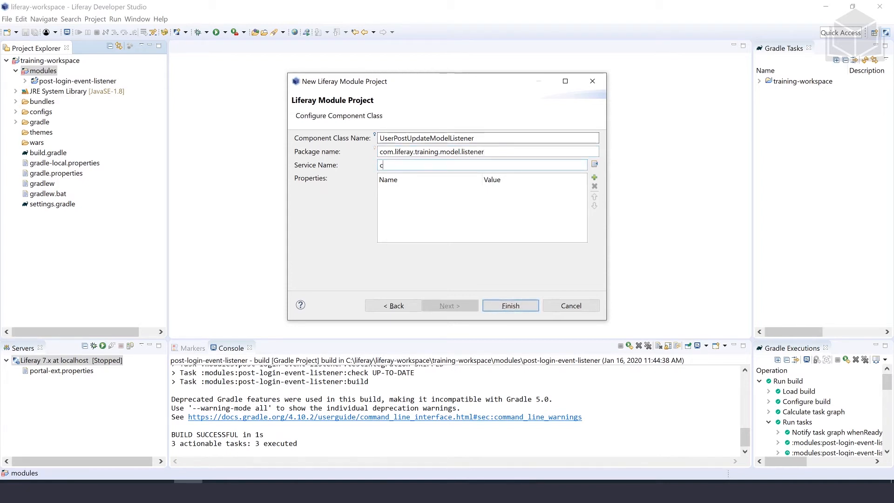
type("com.liferay.portal")
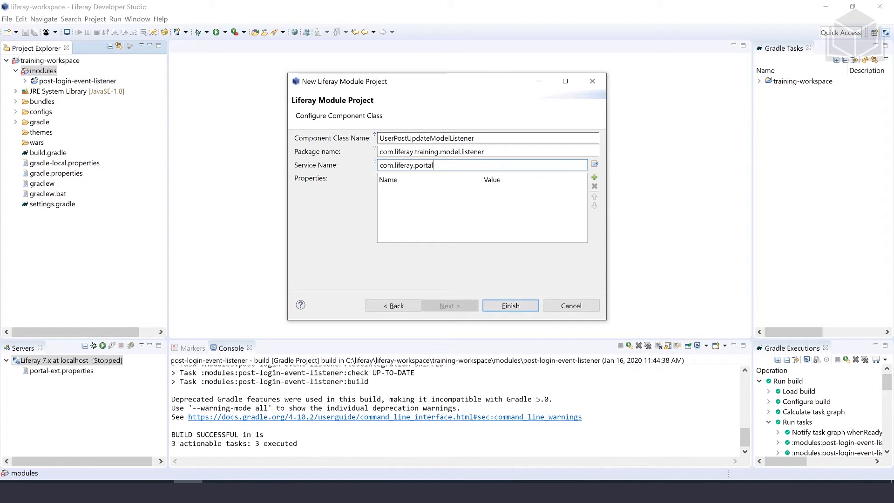
type(".kernel.mode")
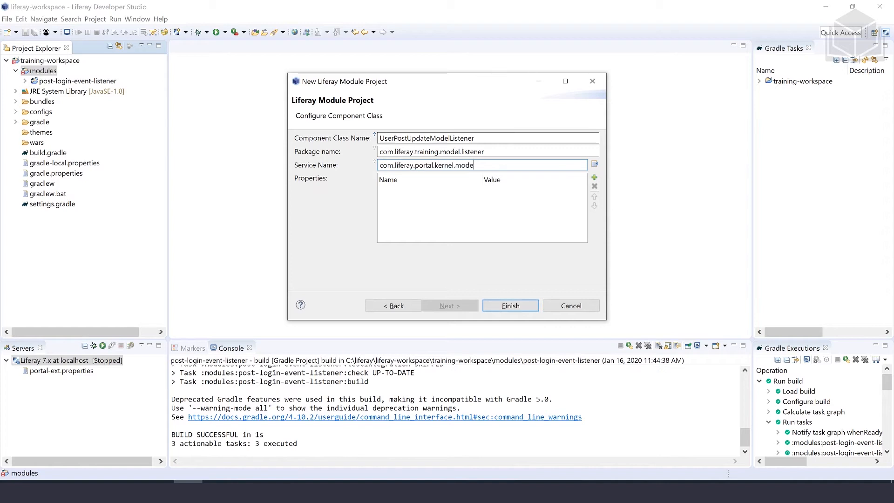
type("l.ModelListener")
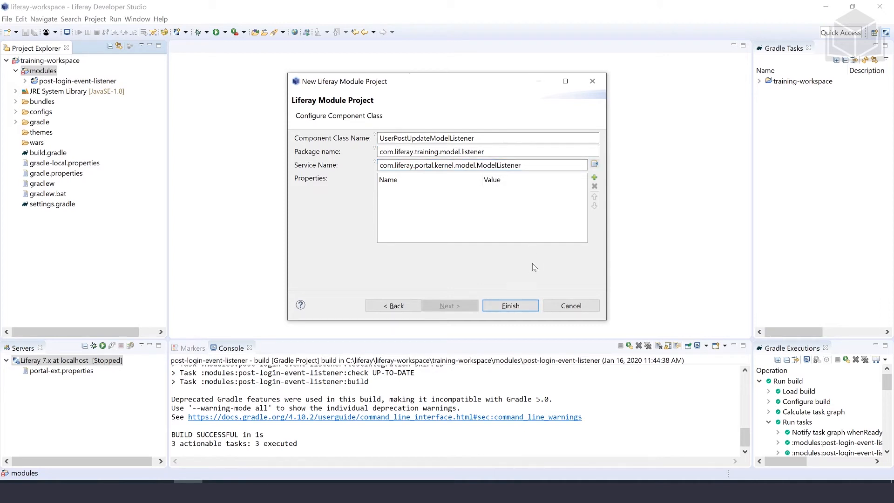
left_click(510, 305)
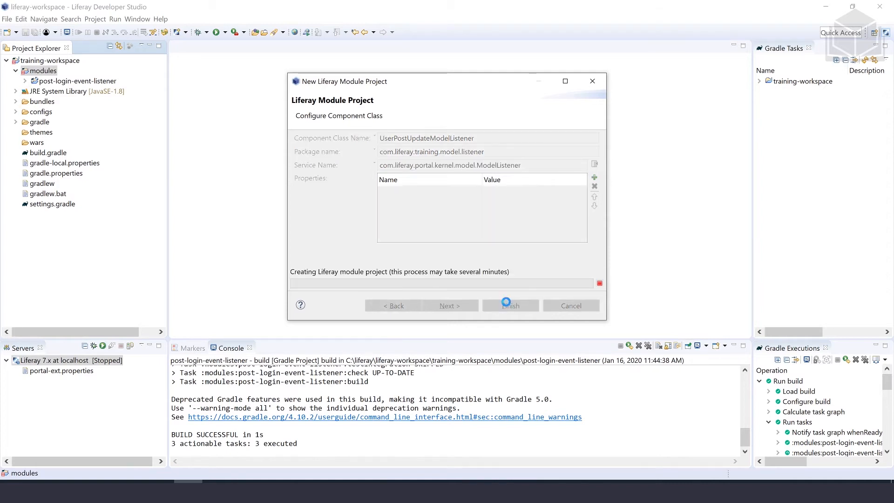
Open the new module's build.gradle from the project tree
left_click(509, 306)
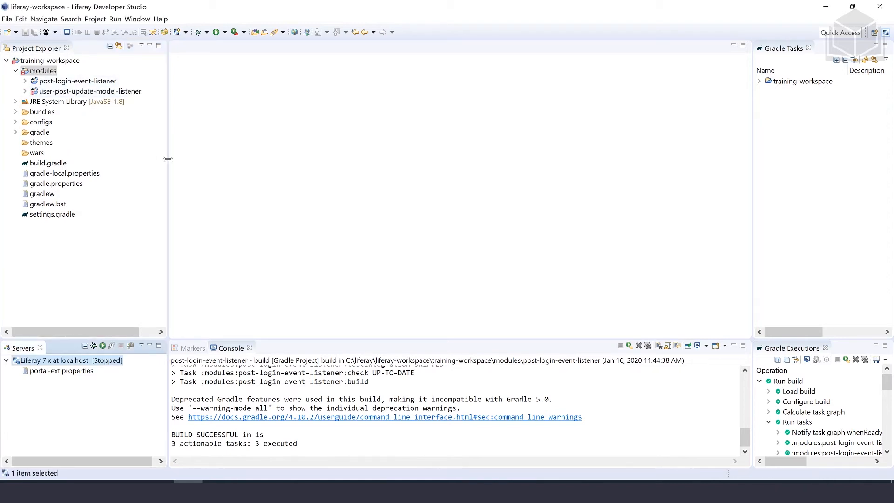
mouse_move(57, 125)
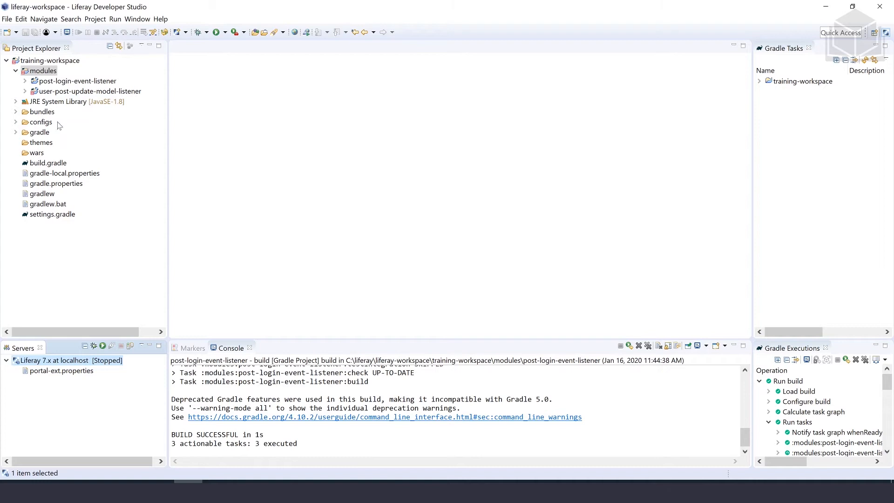
mouse_move(24, 94)
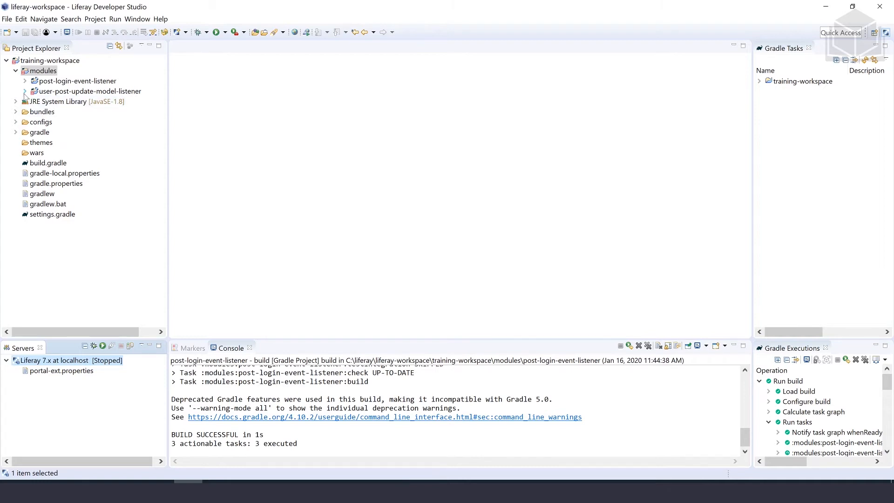
left_click(25, 91)
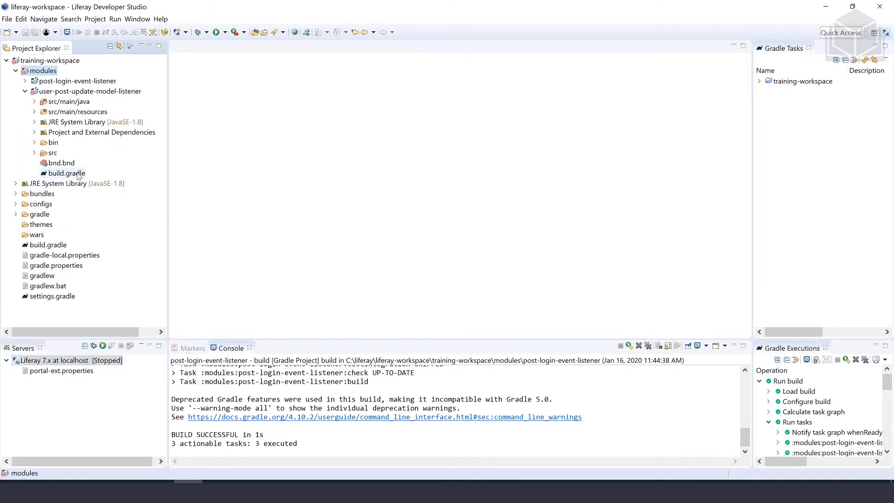
double_click(66, 173)
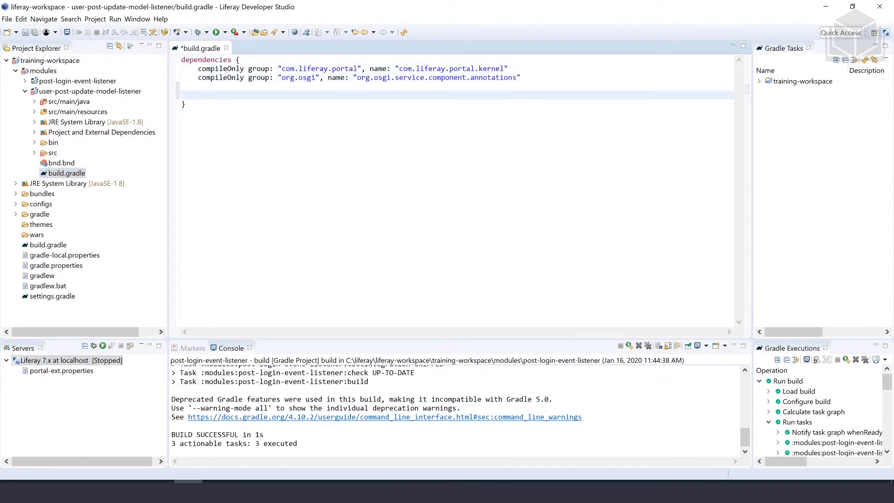
Add compileOnly group: "javax.mail", name: "mail" to build.gradle and save it
type("compileOnly")
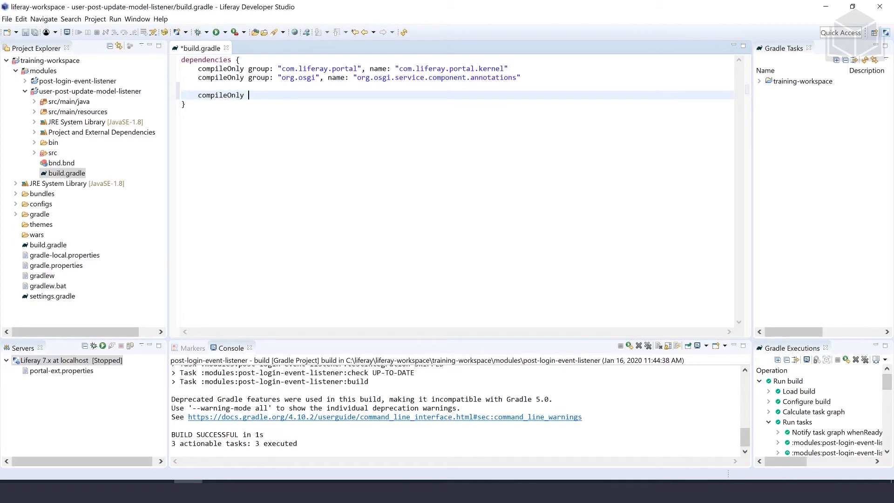
type("group: \"")
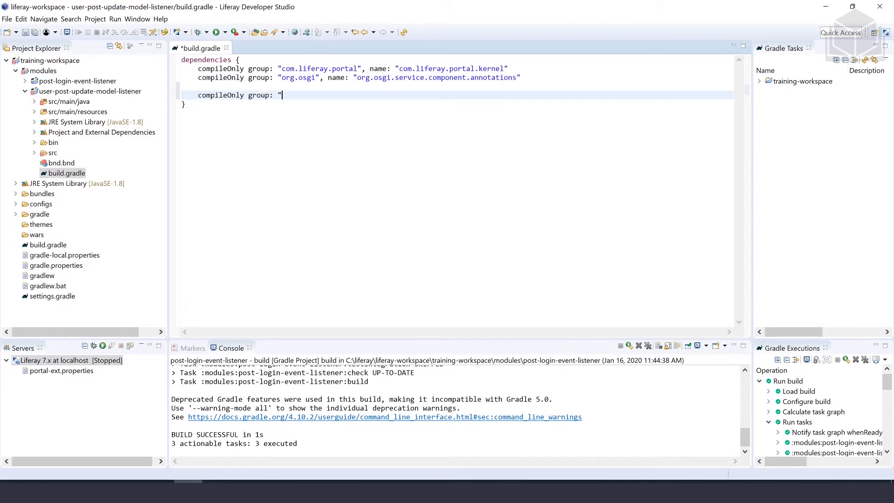
type("jav")
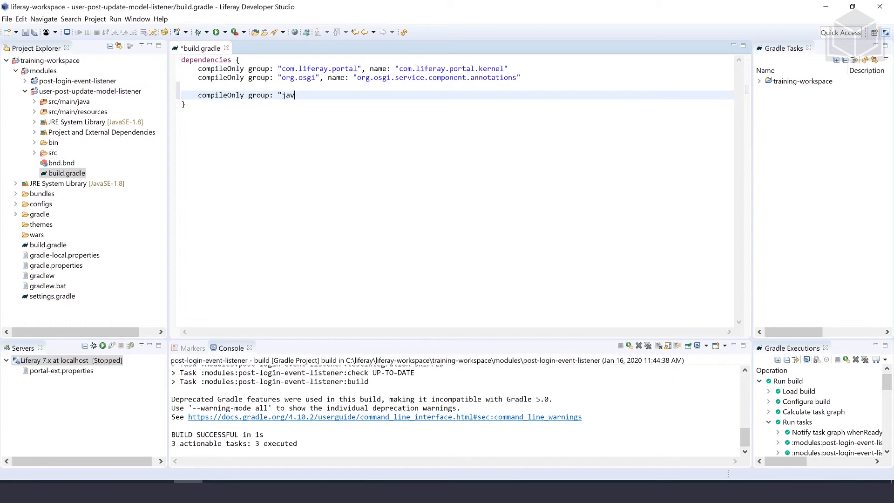
type("ax.mail\"")
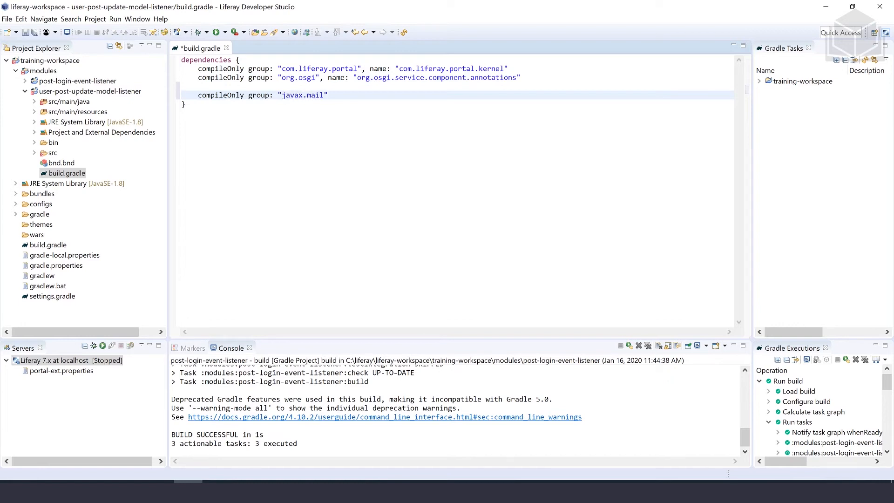
type(", name:")
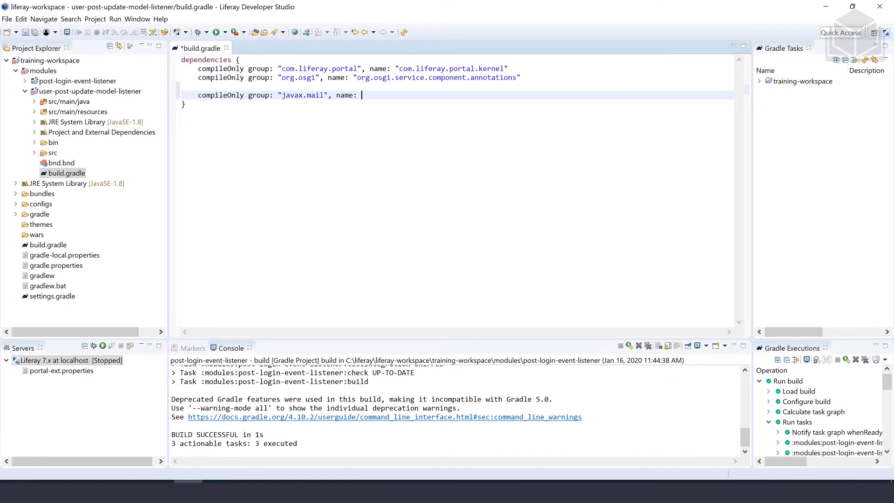
type("\"mail")
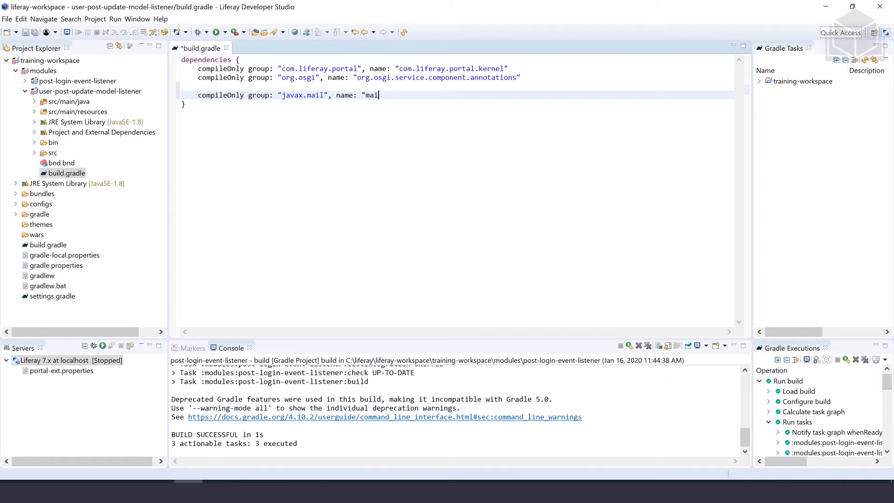
type("\"")
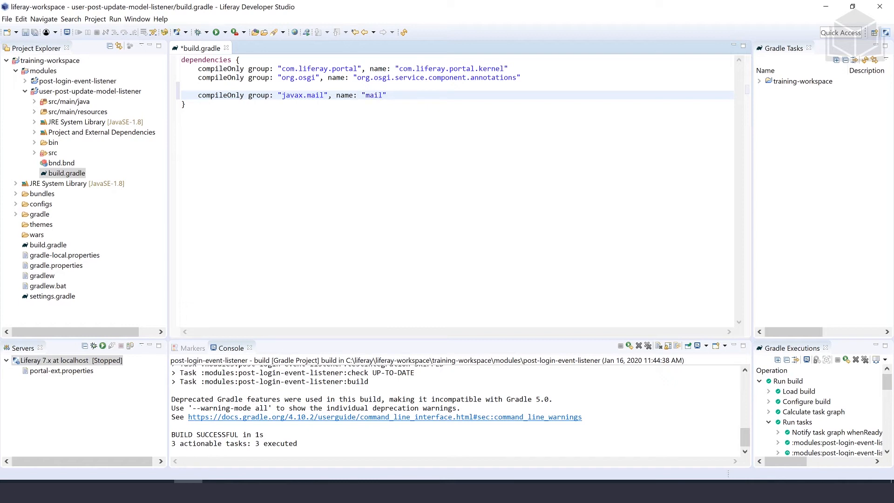
key("ctrl+s")
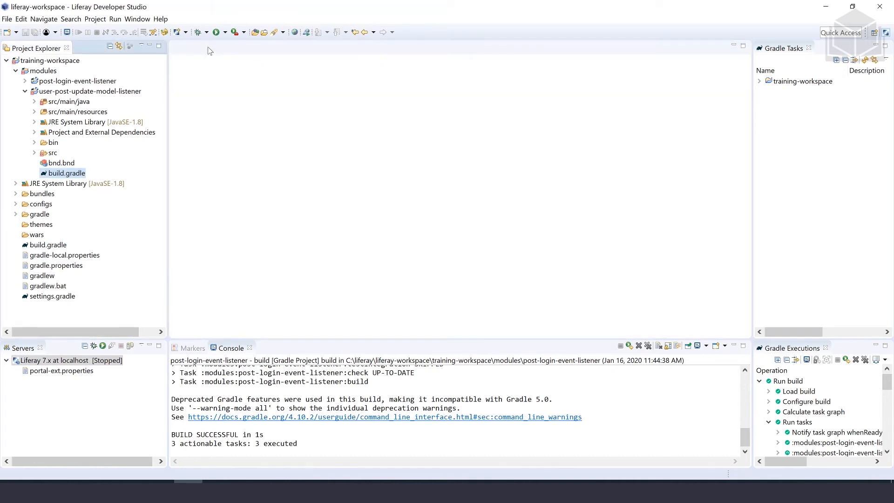
mouse_move(169, 95)
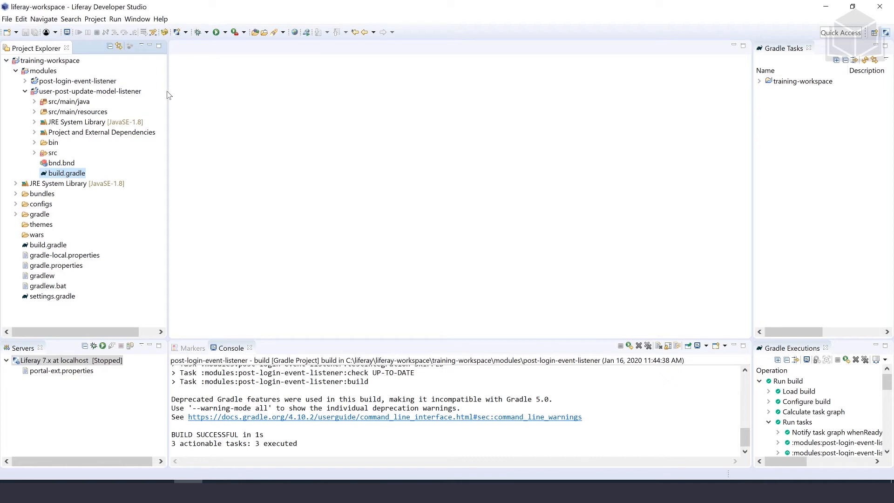
Open UserPostUpdateModelListener.java and select the implements clause of the class declaration
left_click(34, 102)
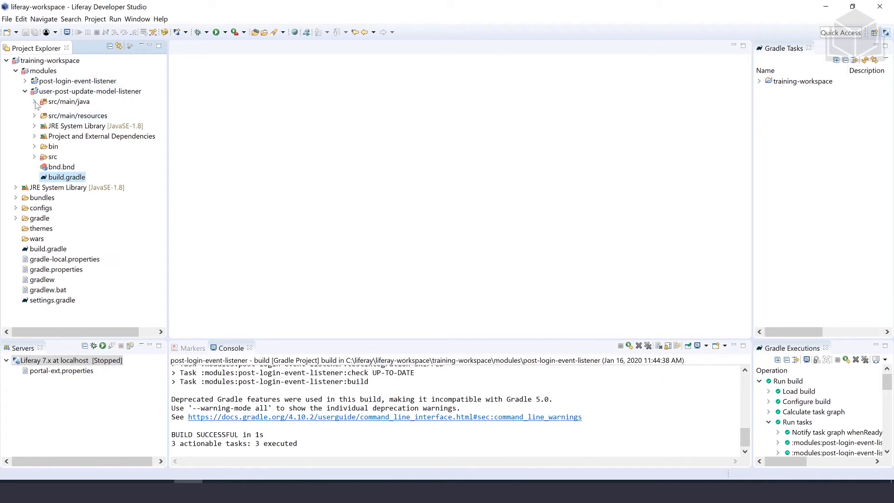
left_click(36, 102)
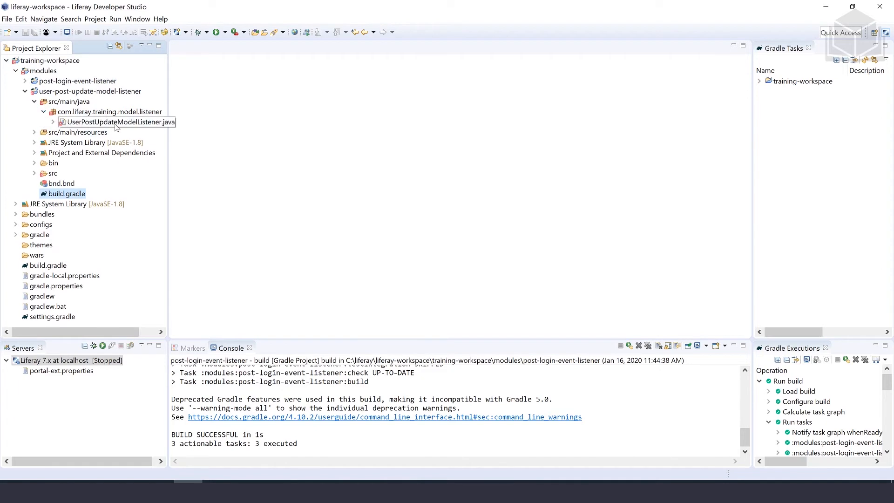
double_click(118, 122)
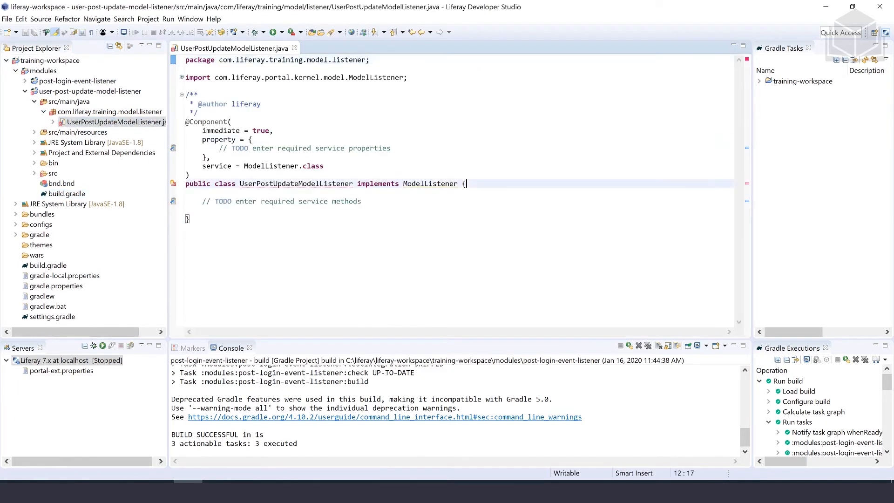
left_click(191, 218)
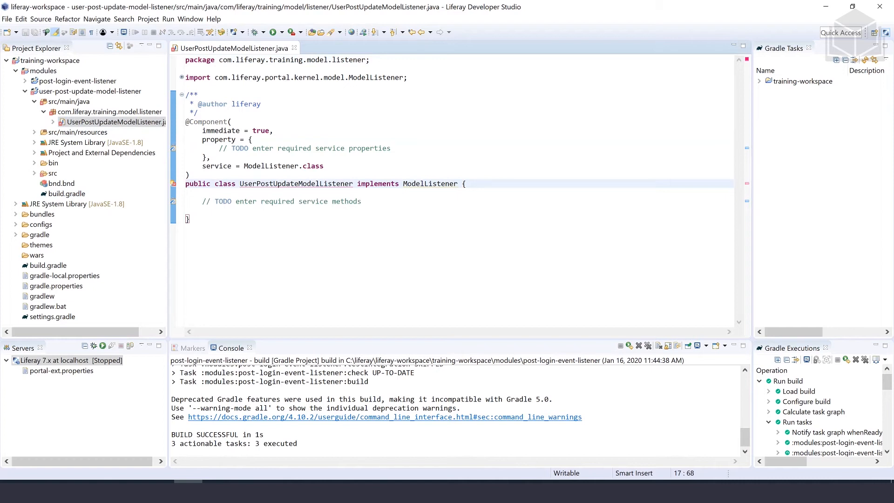
left_click(466, 183)
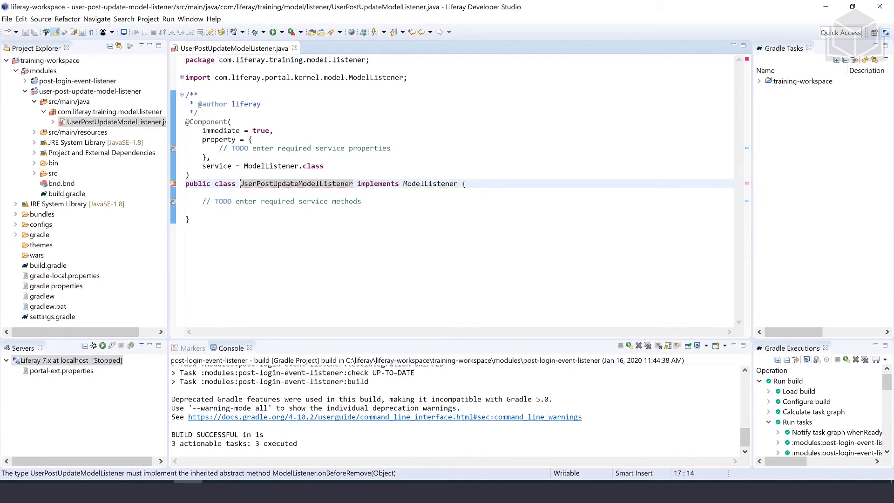
Change the class to extend BaseModelListener<User>, save, and begin an annotation in the class body
type("extend")
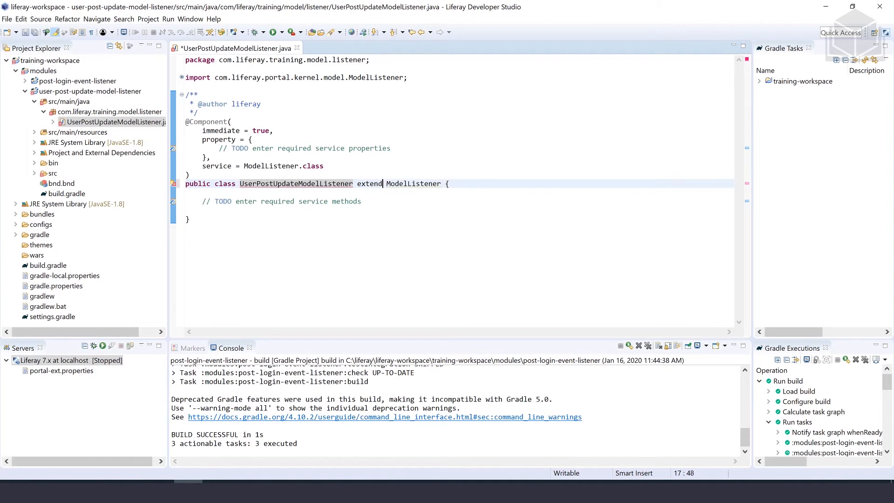
type("s")
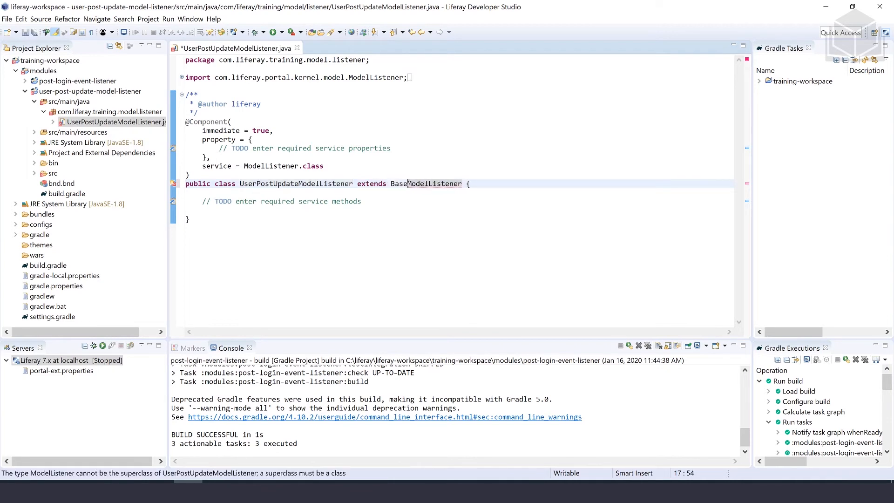
type("<U>")
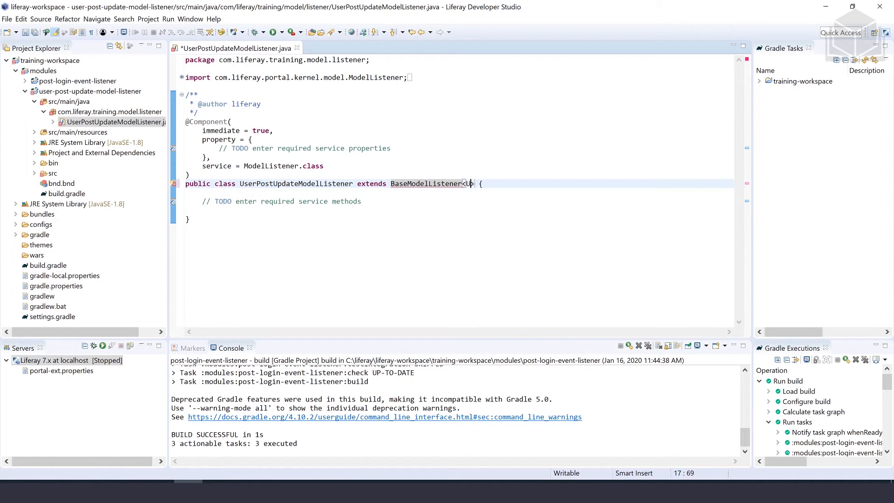
type("ser")
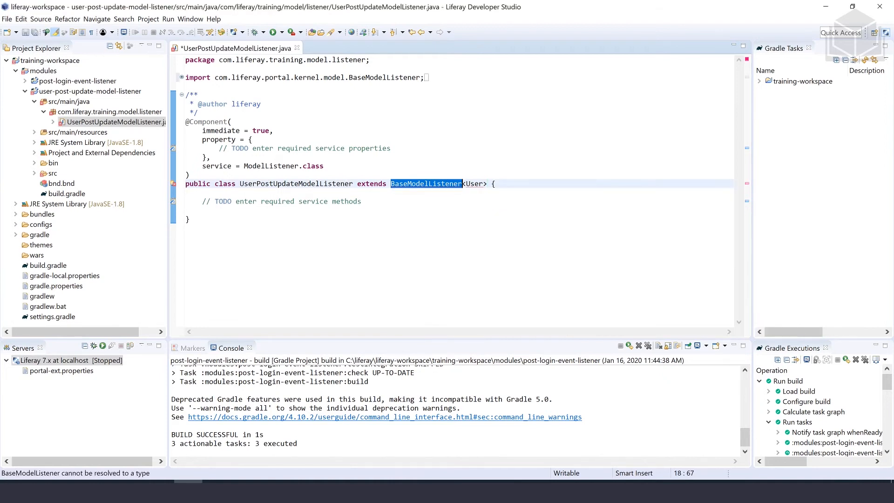
key("ctrl+s")
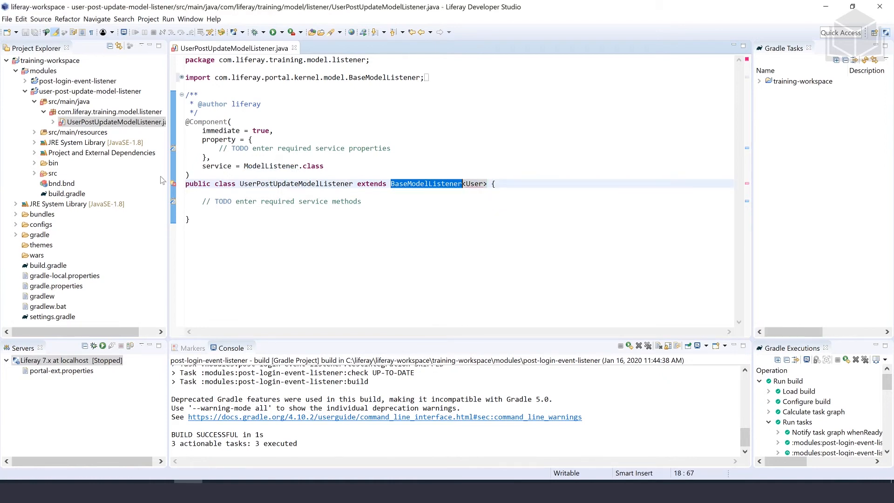
left_click(474, 184)
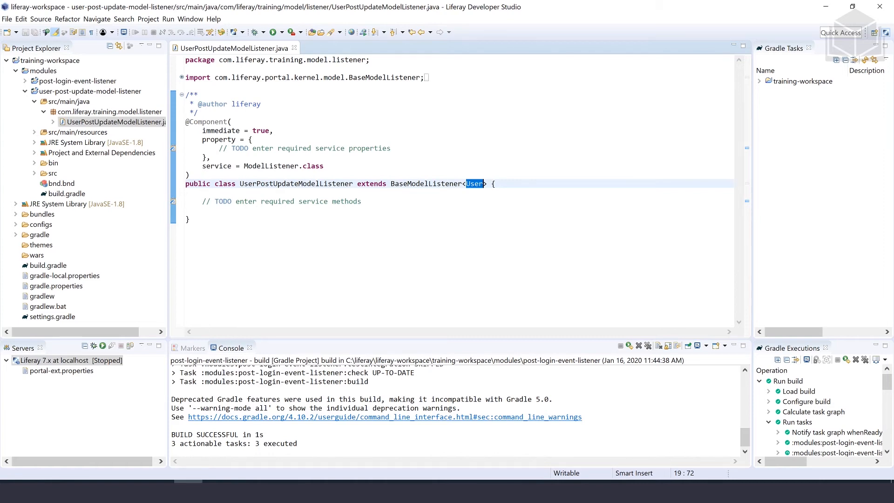
type("@")
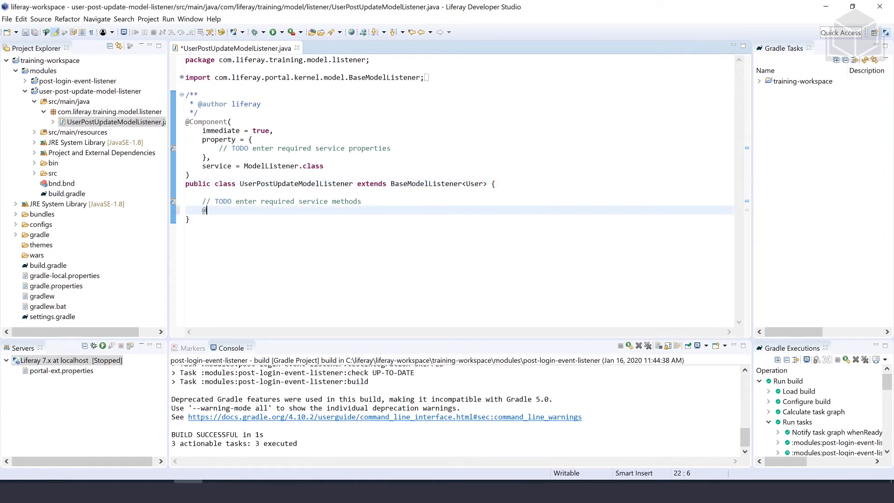
type("Reference")
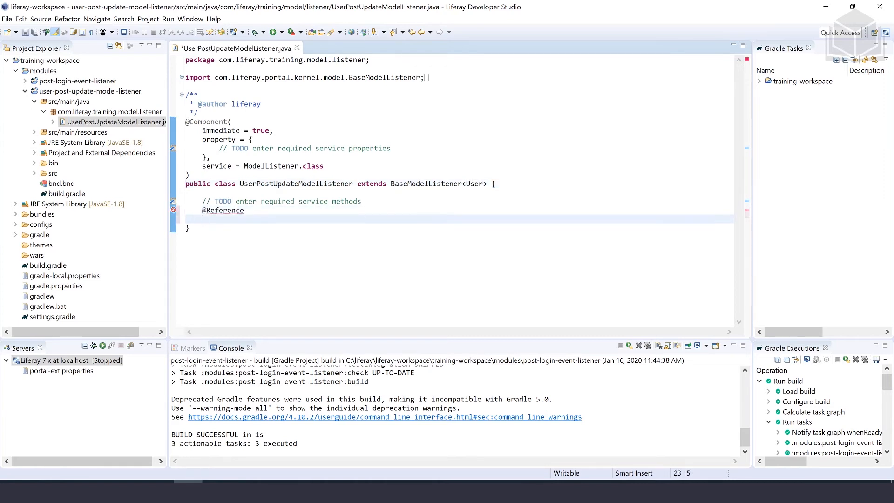
type("private")
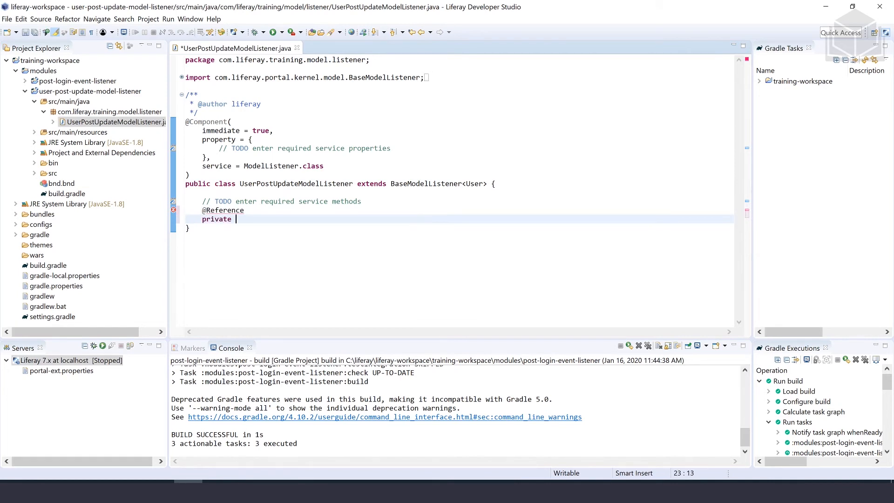
type("MailService _mailService;")
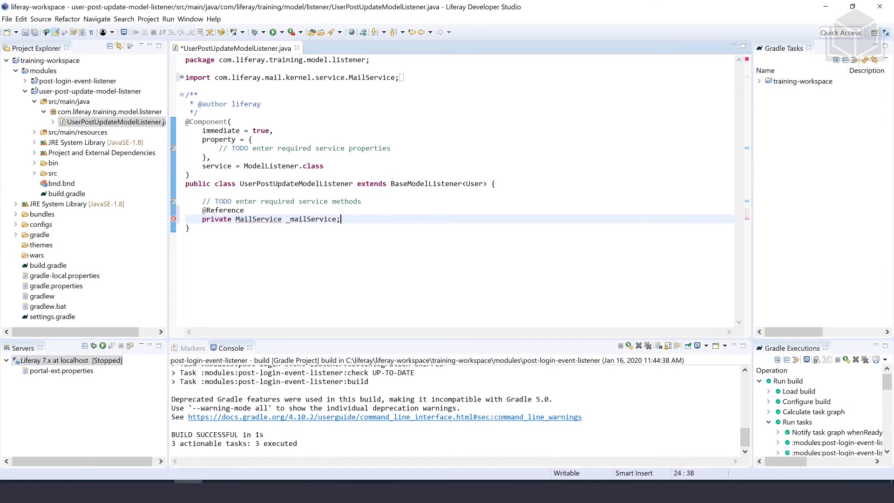
key("Ctrl+s")
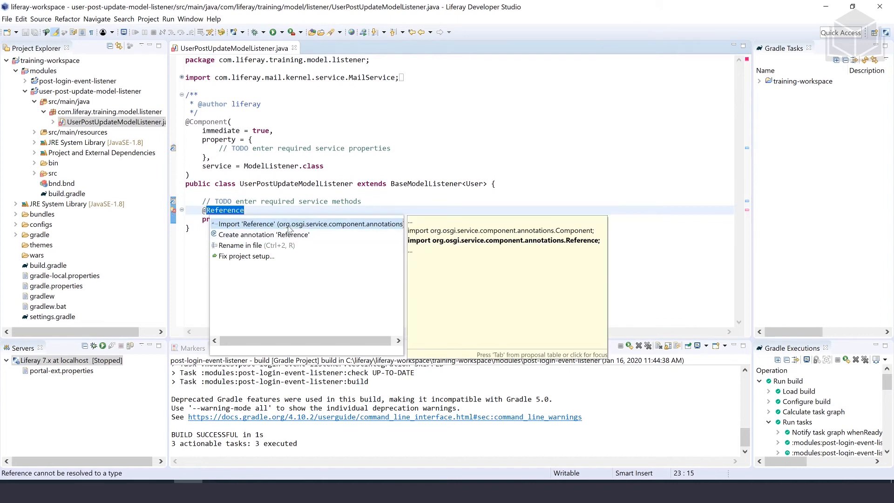
left_click(309, 223)
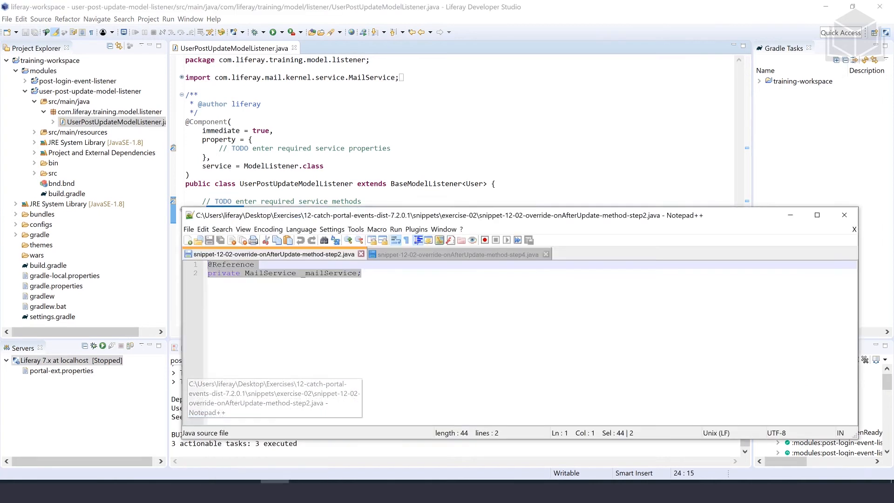
Paste the onAfterUpdate override that builds and sends the MailMessage, save, and resolve its imports
left_click(456, 253)
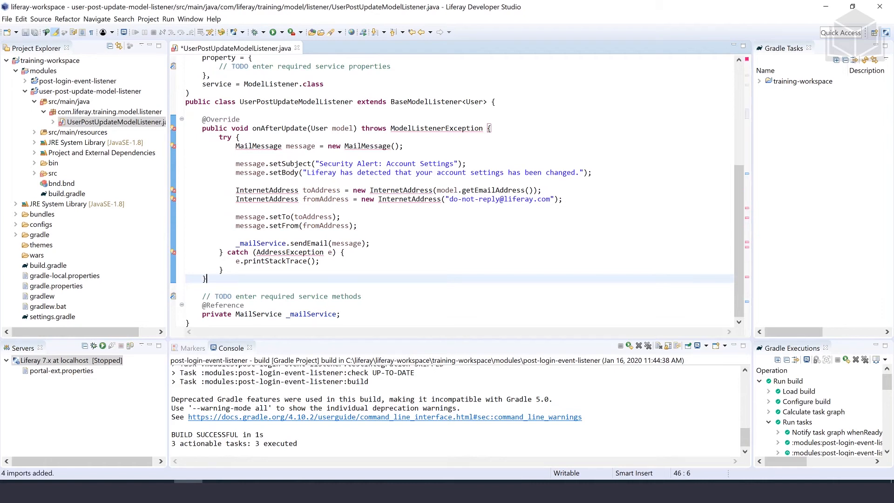
key("ctrl+s")
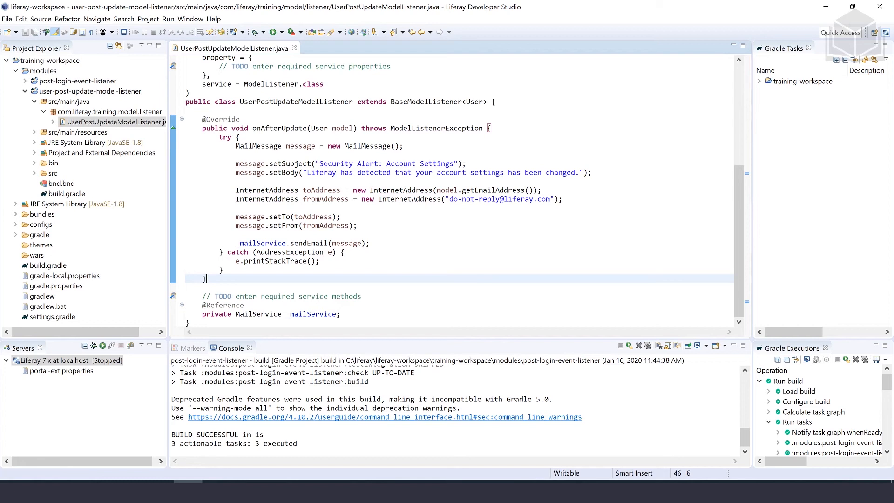
left_click(357, 225)
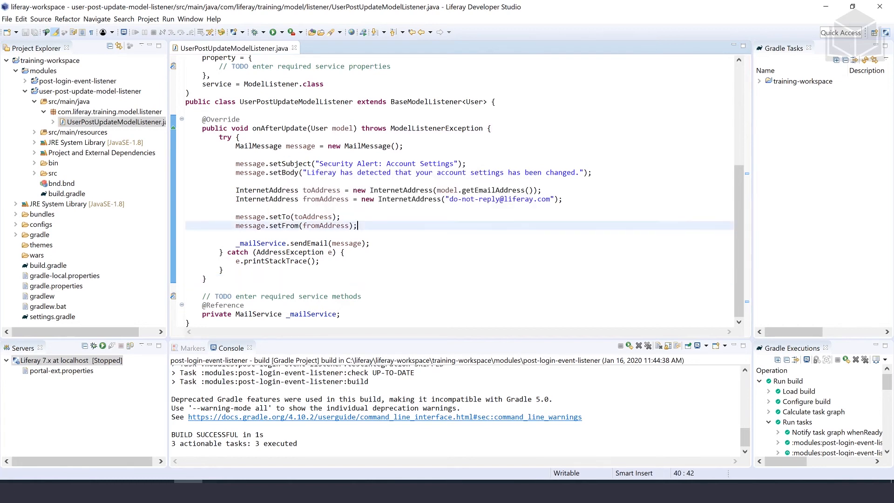
left_click(239, 137)
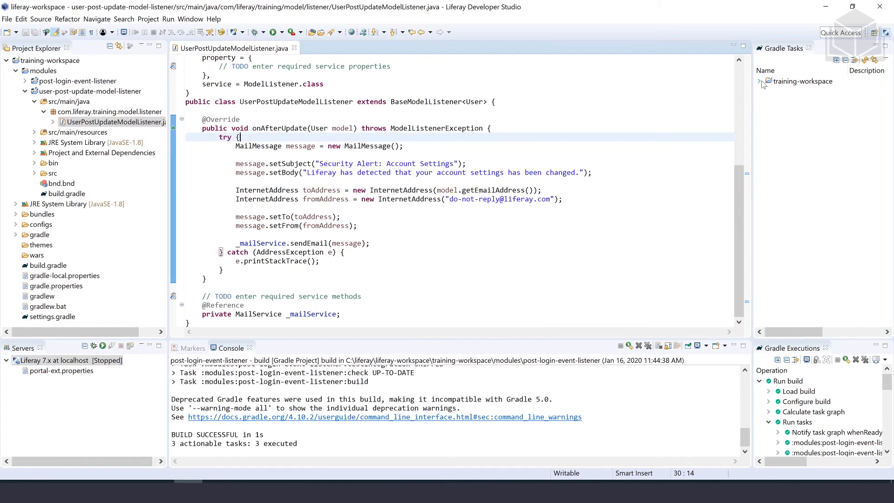
Run the Gradle build task for user-post-update-model-listener from the Gradle Tasks view
left_click(760, 81)
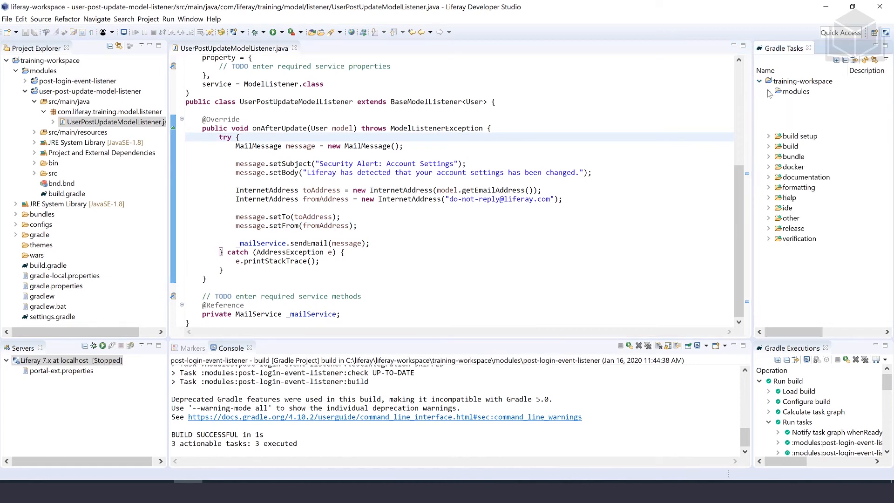
left_click(769, 91)
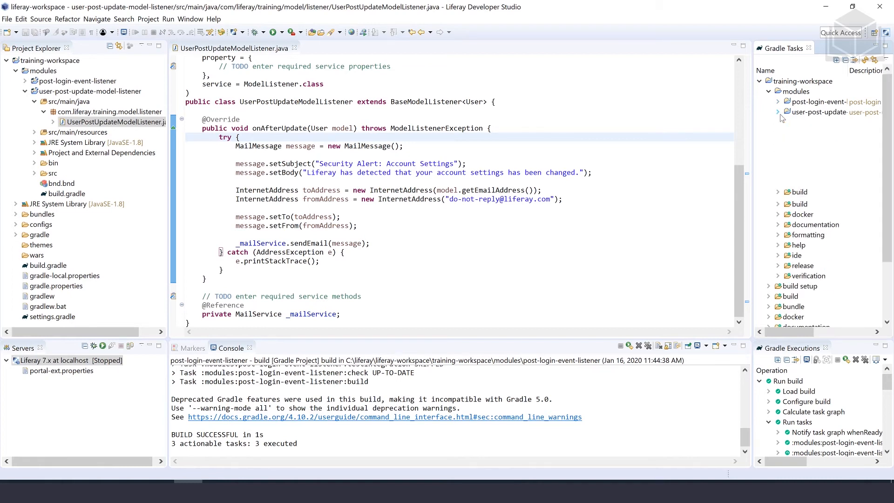
left_click(778, 113)
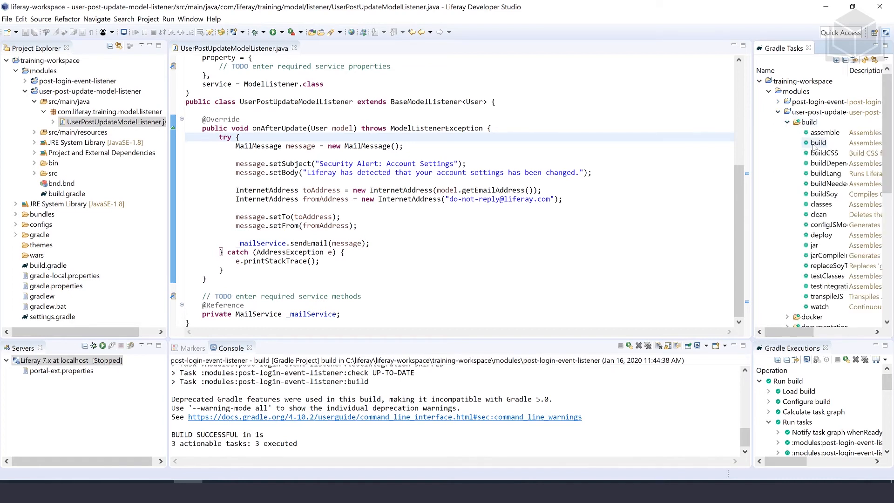
double_click(818, 143)
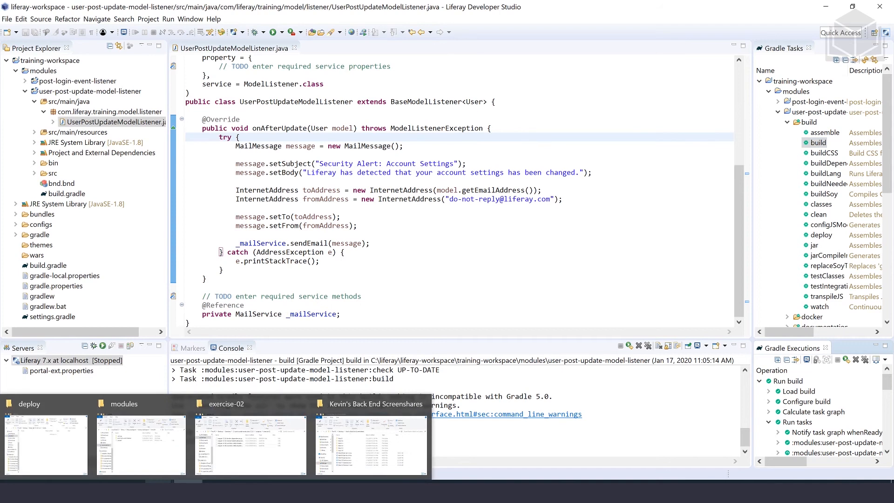
Navigate to the module's build/libs folder and copy the built jar toward the Liferay deploy folder
left_click(141, 443)
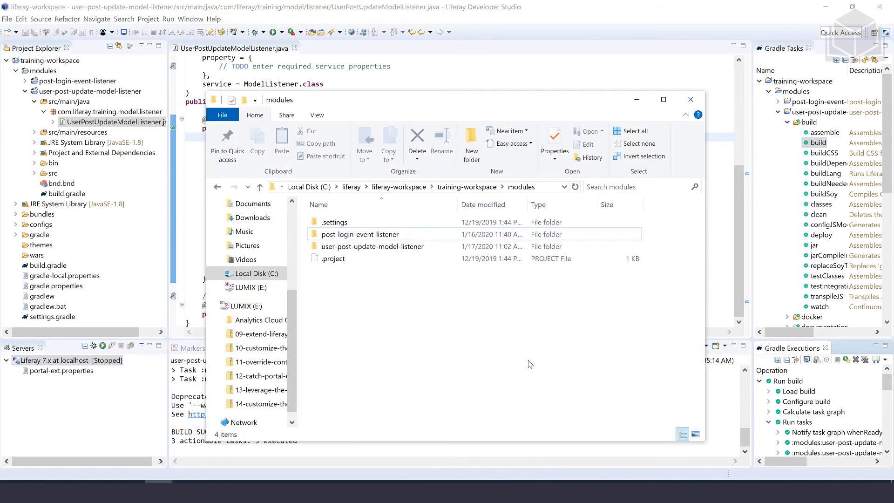
left_click(373, 246)
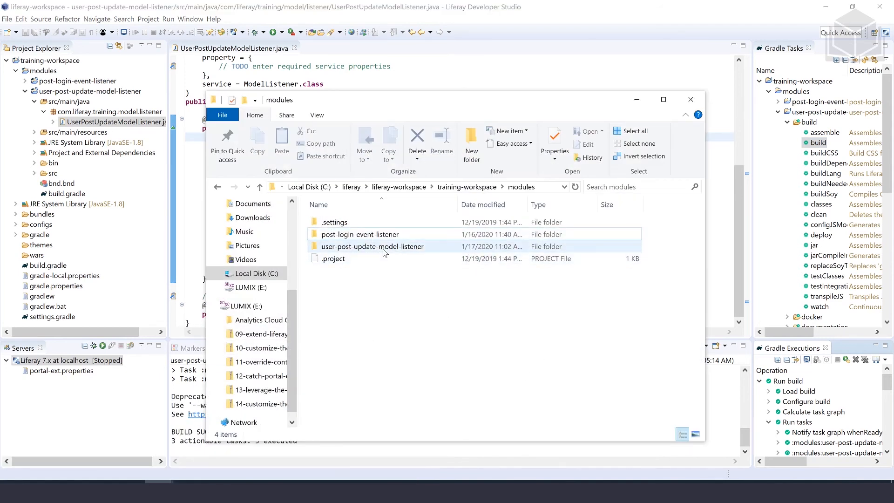
double_click(371, 246)
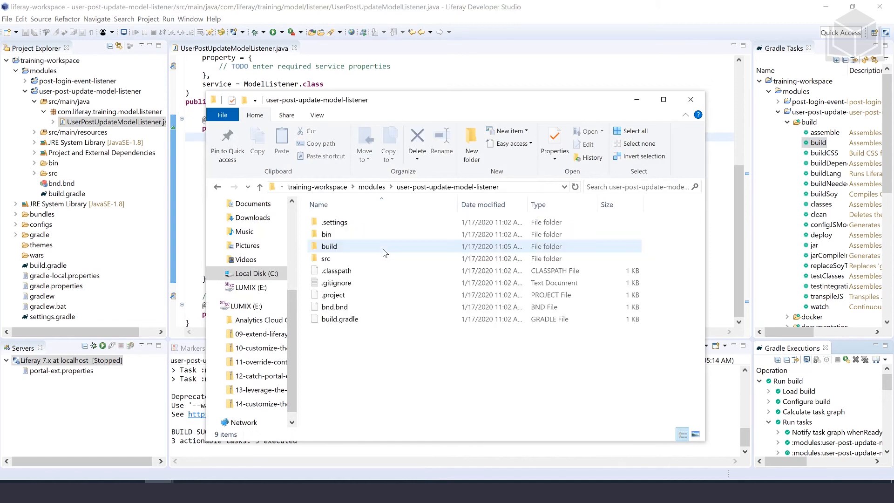
double_click(328, 246)
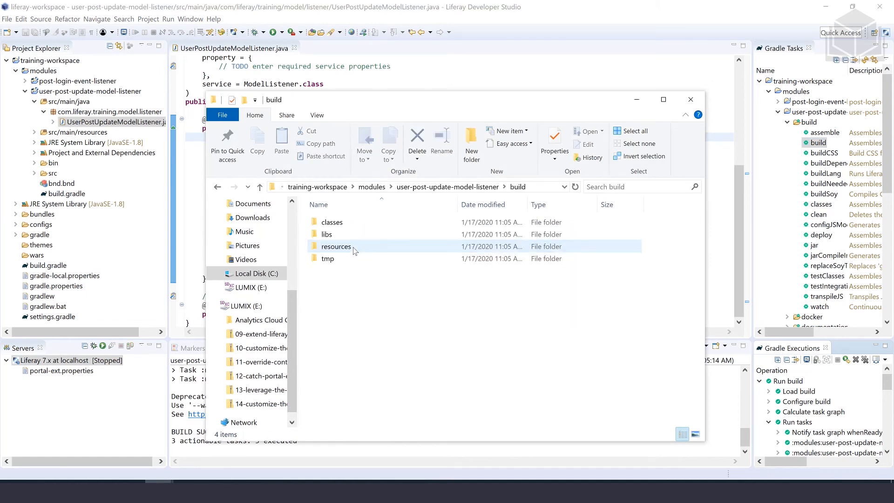
double_click(327, 234)
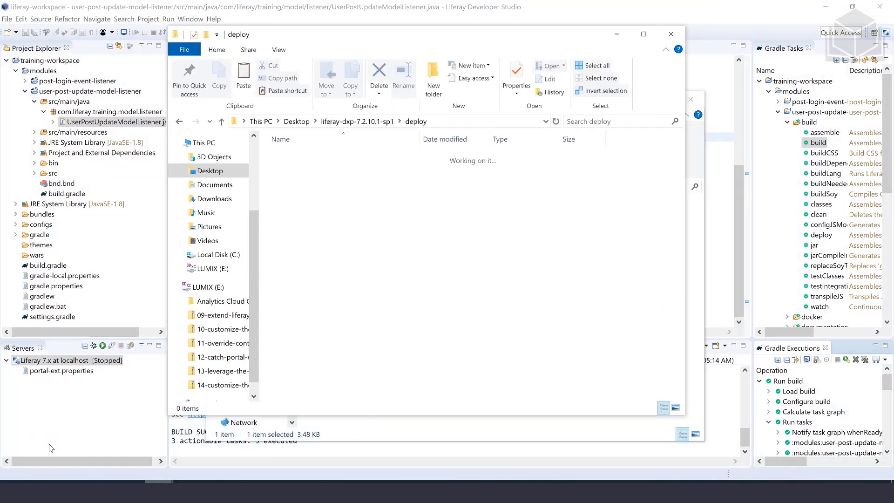
mouse_move(477, 209)
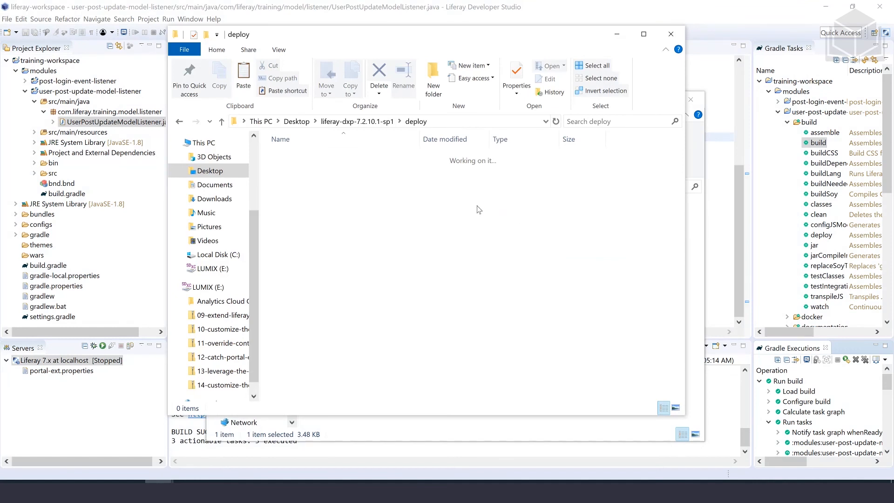
left_click(555, 121)
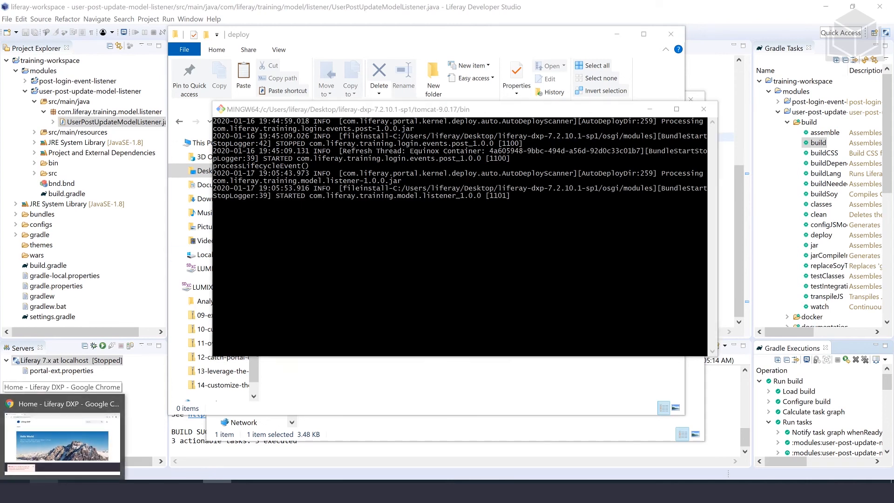
Sign in to the local Liferay DXP site in Chrome with the test administrator credentials
left_click(61, 437)
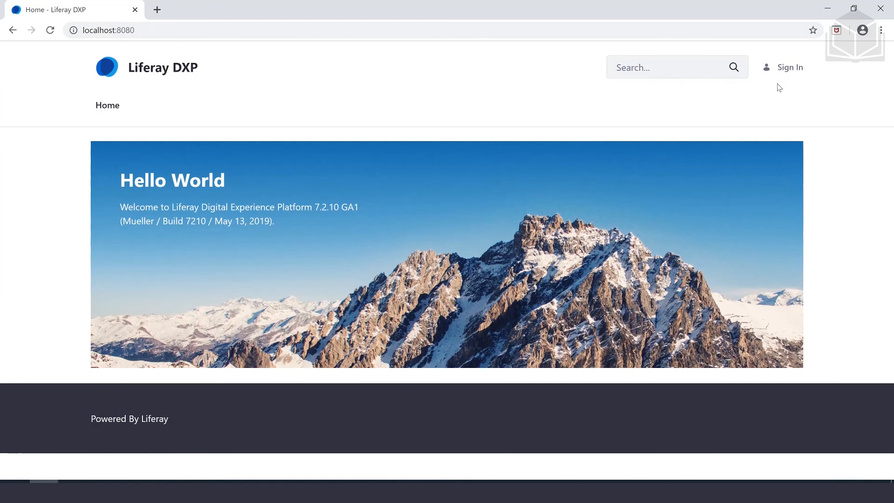
left_click(789, 67)
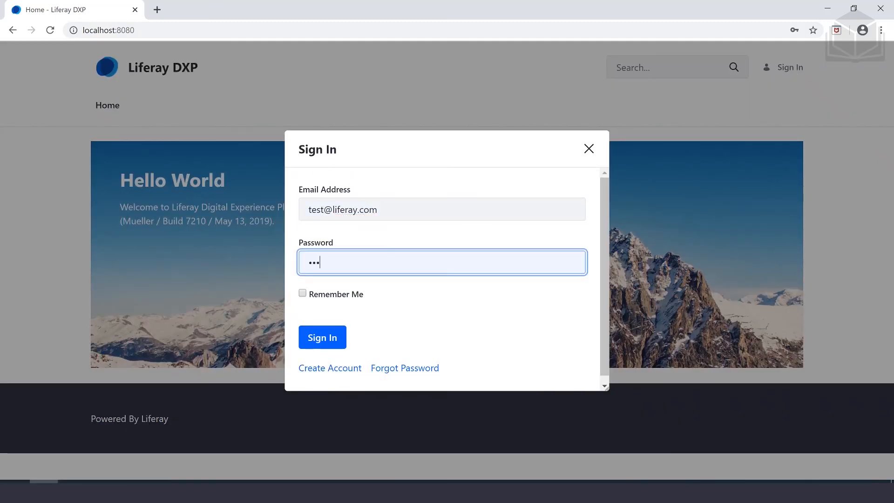
left_click(321, 336)
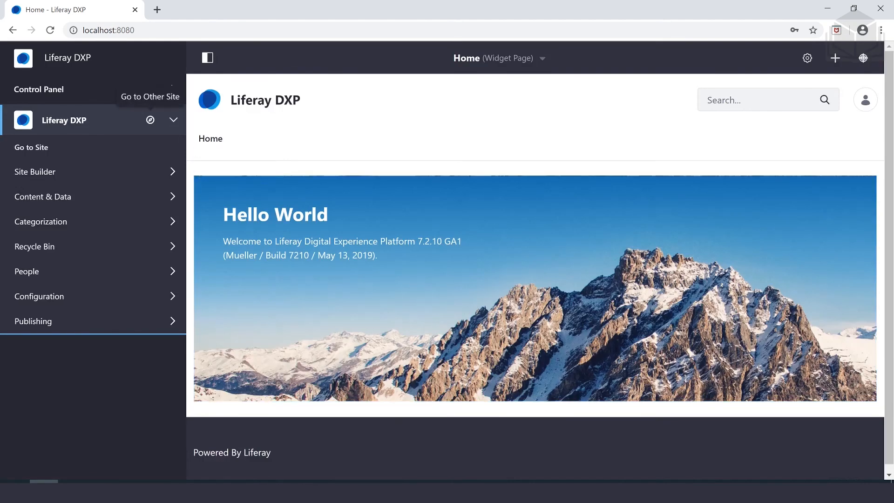
Go to Control Panel > Users and Organizations and open the Test Test user for editing
left_click(40, 89)
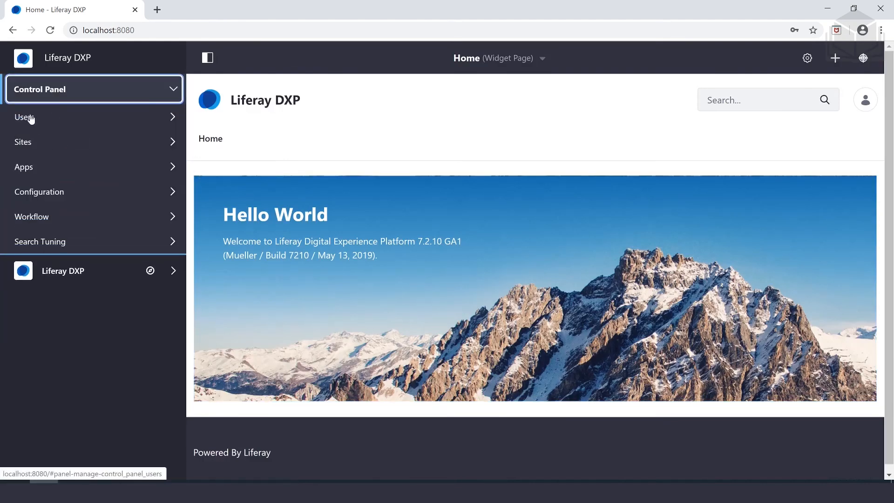
left_click(25, 117)
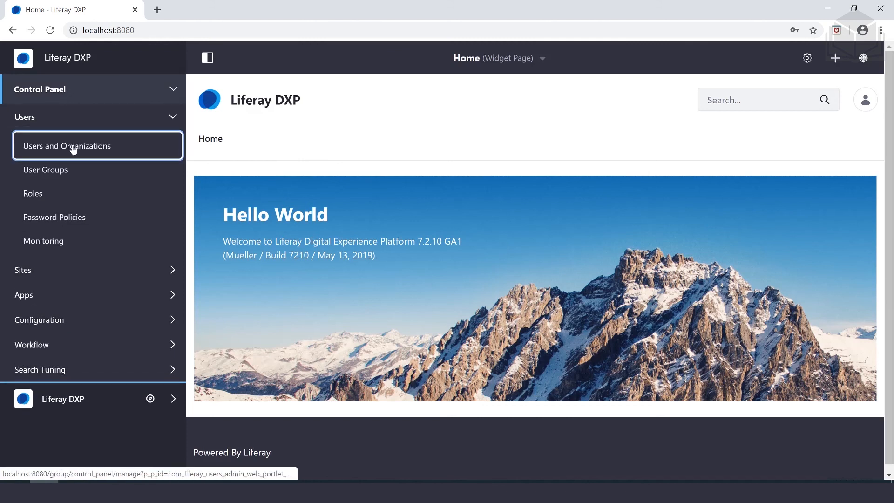
mouse_move(67, 145)
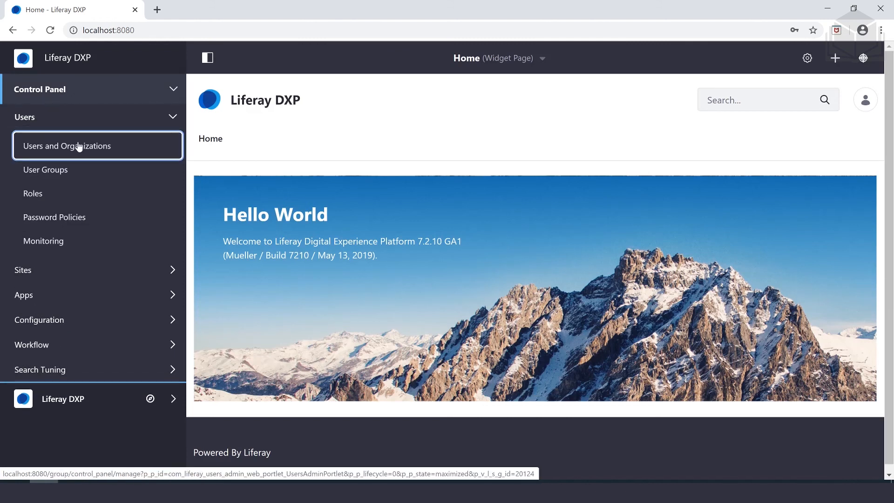
left_click(67, 145)
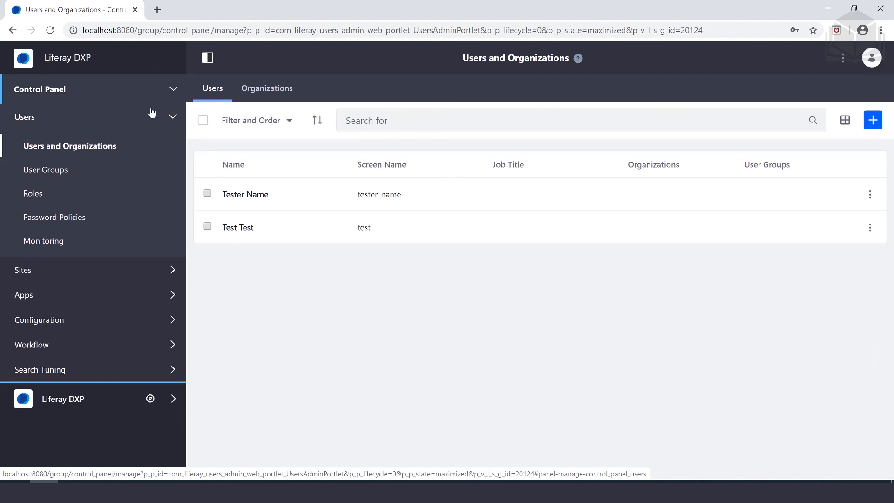
mouse_move(238, 227)
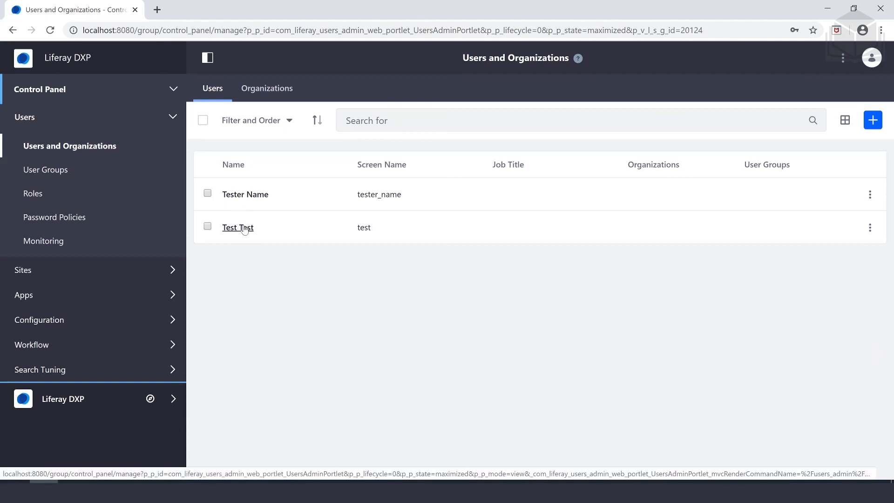
left_click(236, 227)
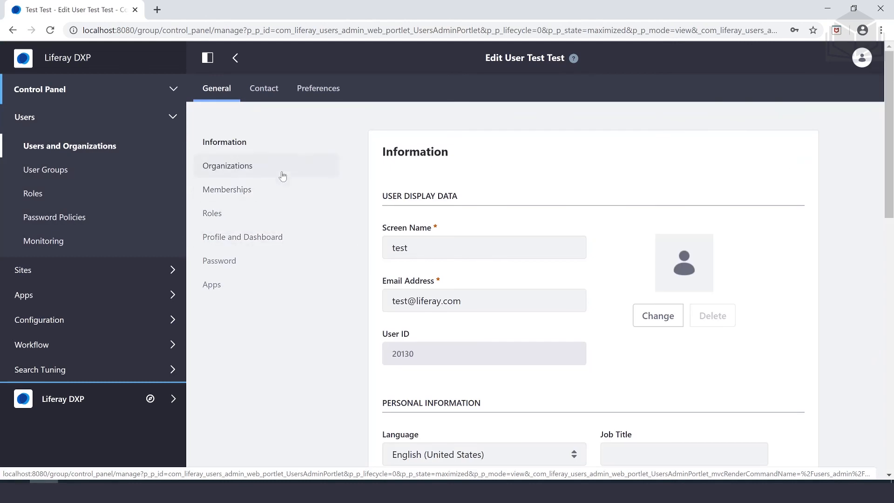
Enter Test as the user's Middle Name and save, triggering the Security Alert emails
scroll("down", 3)
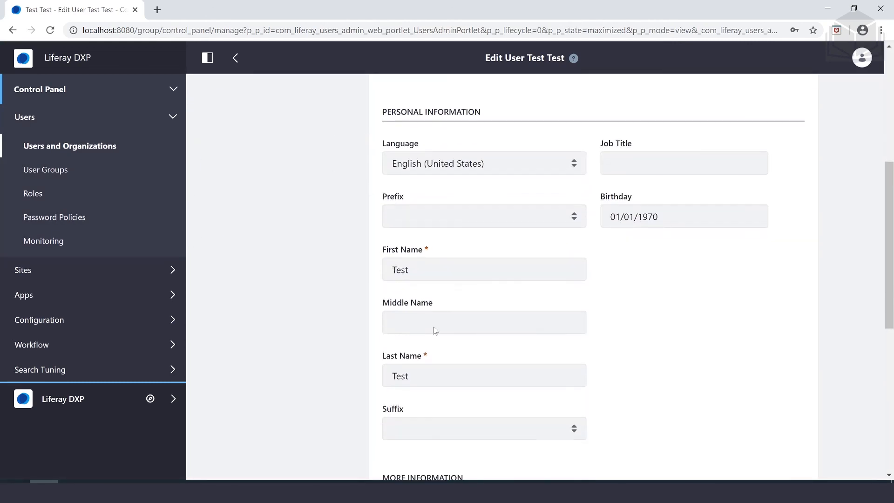
left_click(484, 321)
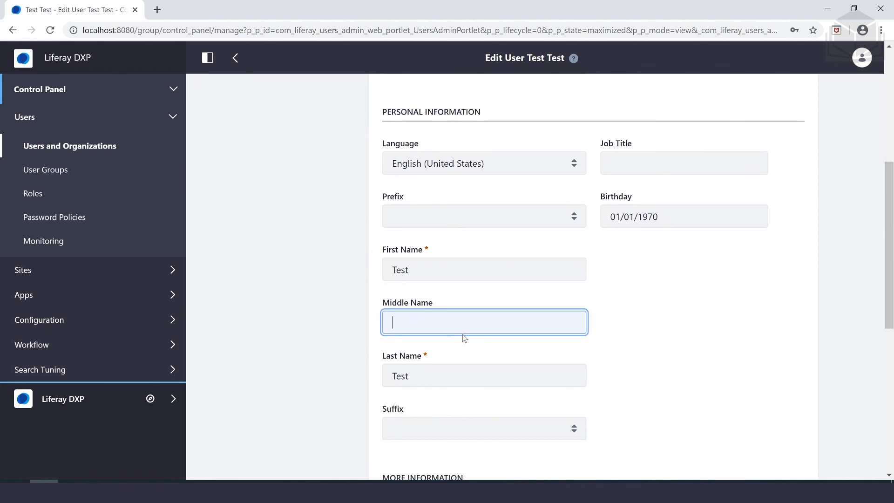
type("Test")
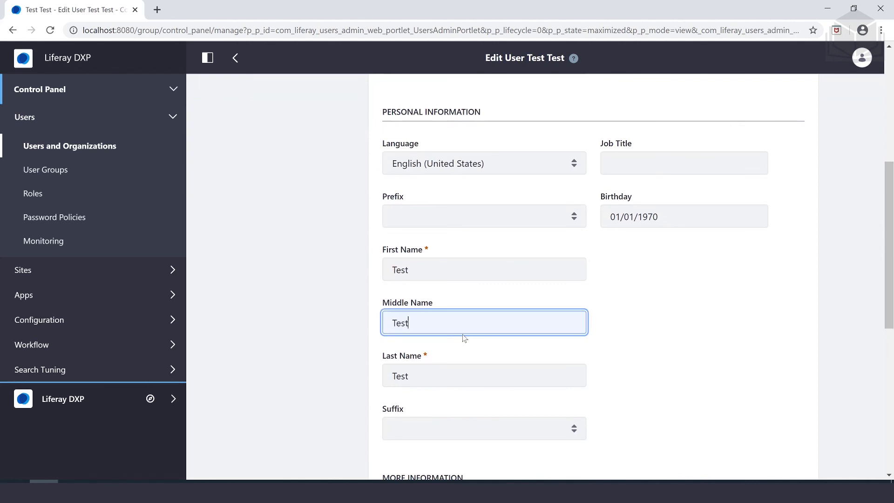
scroll("down", 3)
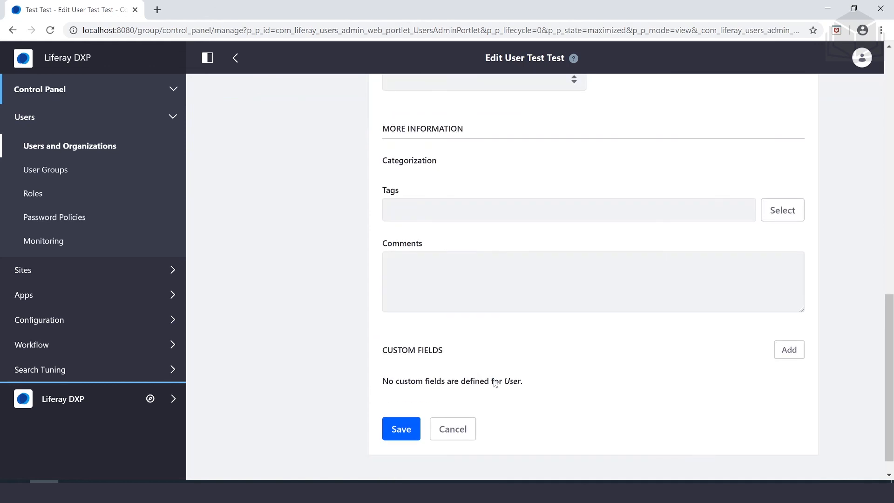
left_click(400, 428)
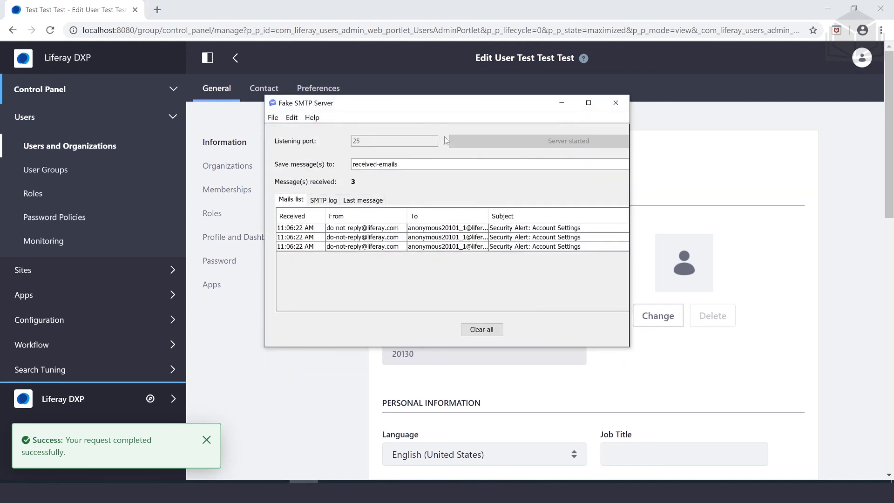
mouse_move(500, 293)
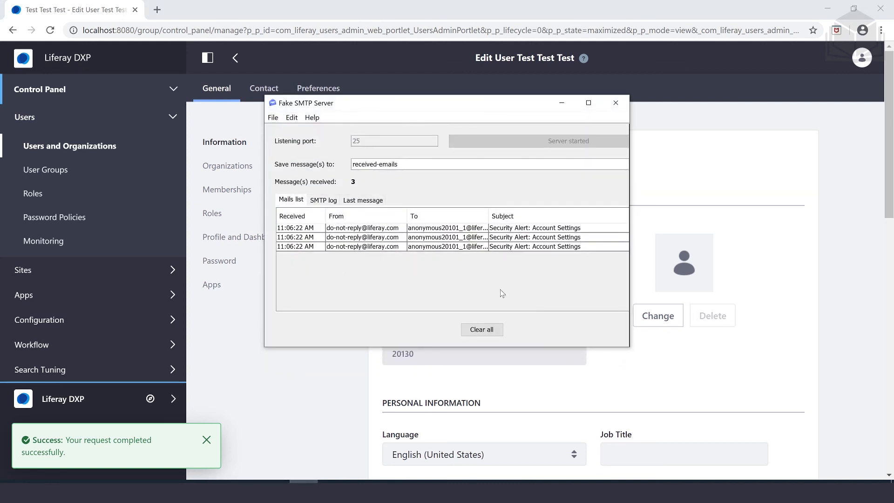